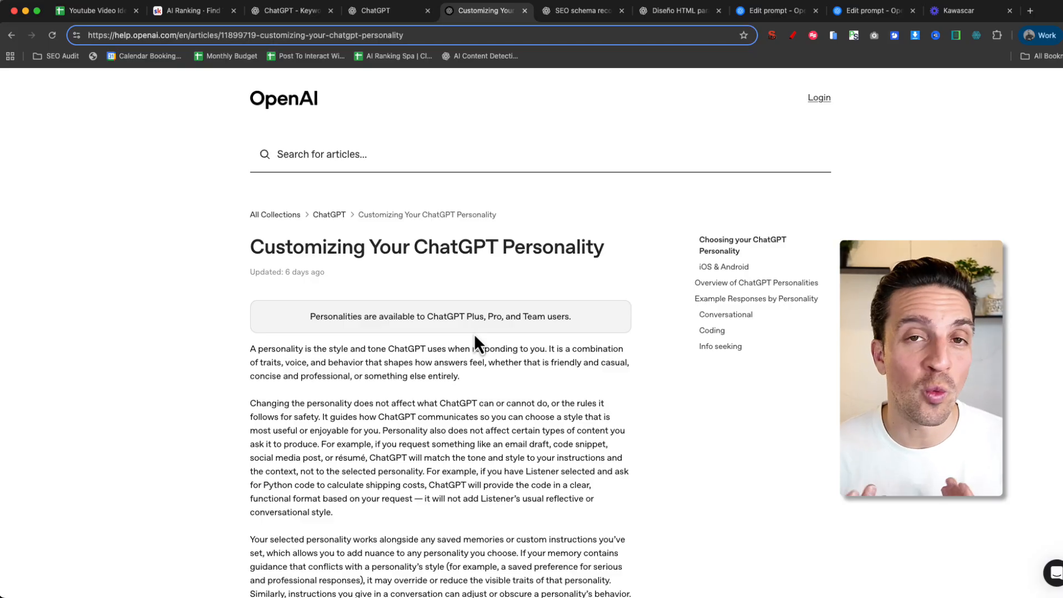
Return from the personality help article to the ChatGPT new-chat tab.
left_click(379, 10)
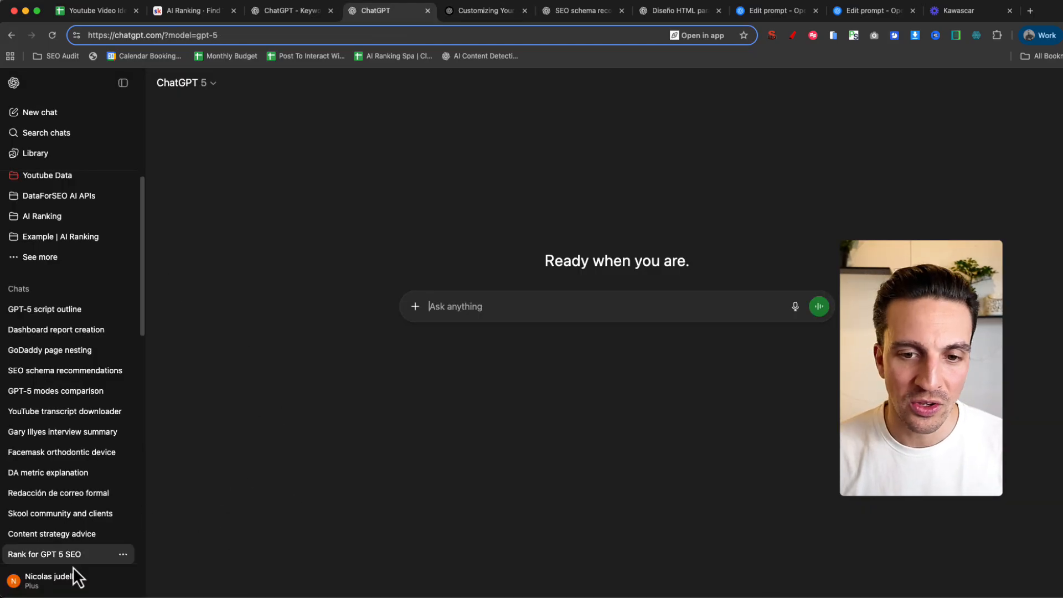
View the Customize ChatGPT settings for Nico and expand the personality choices (Default, Cynic, Robot, Listener, Nerd).
left_click(48, 579)
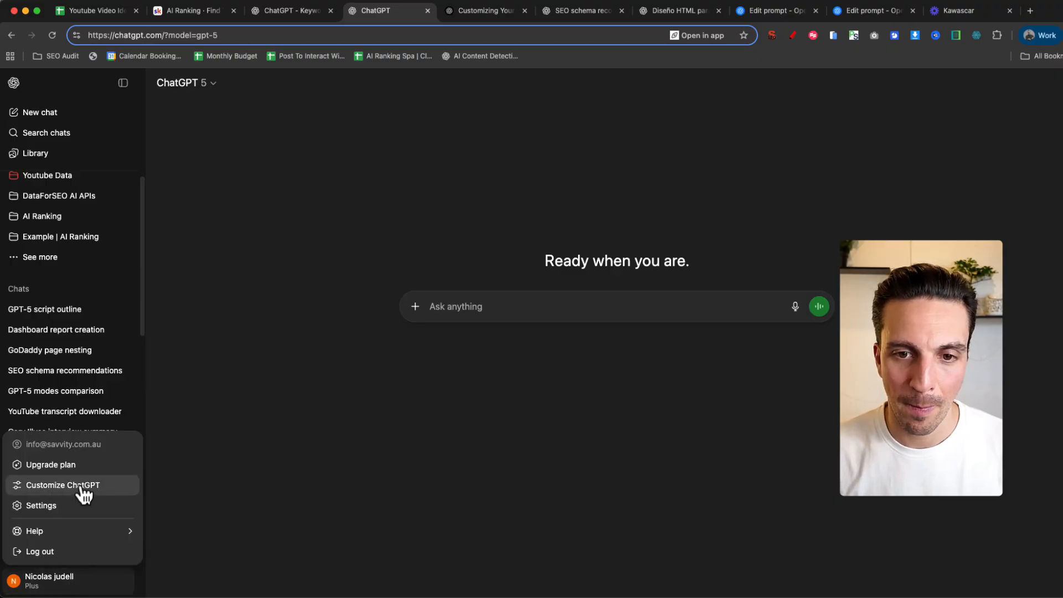
left_click(62, 485)
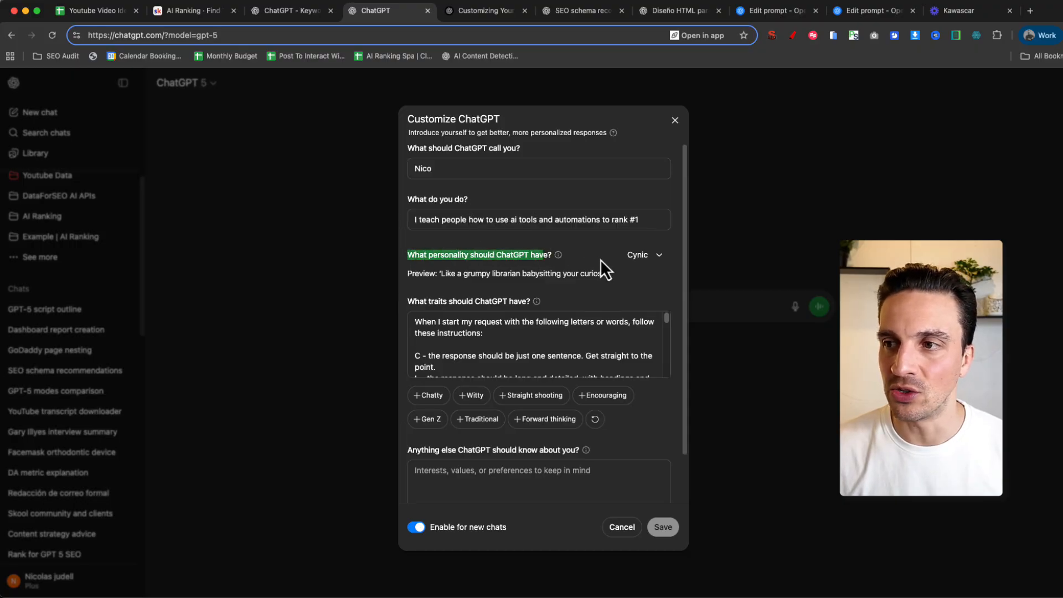
left_click(642, 254)
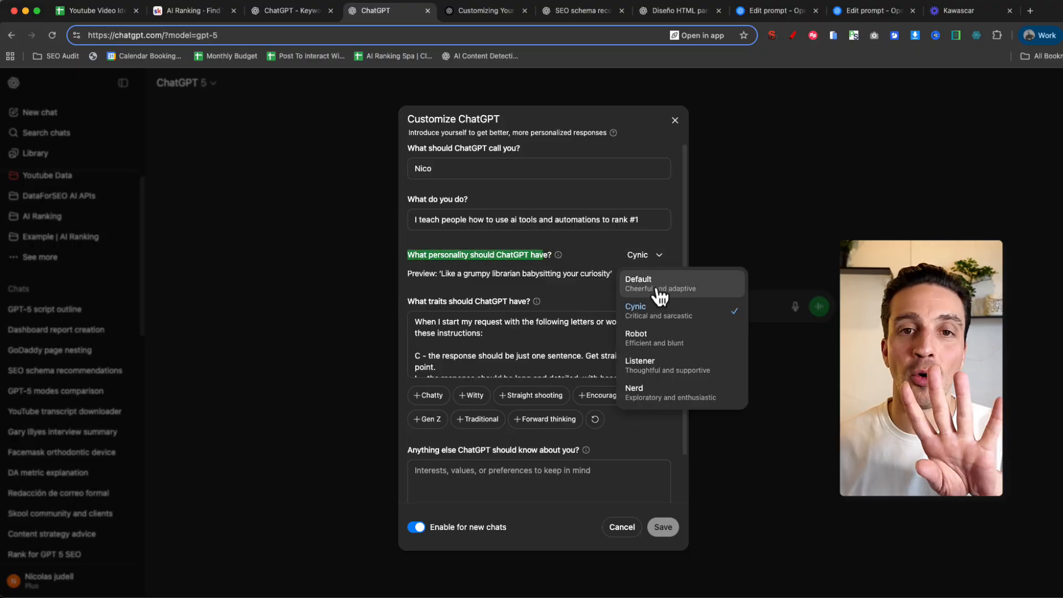
mouse_move(664, 337)
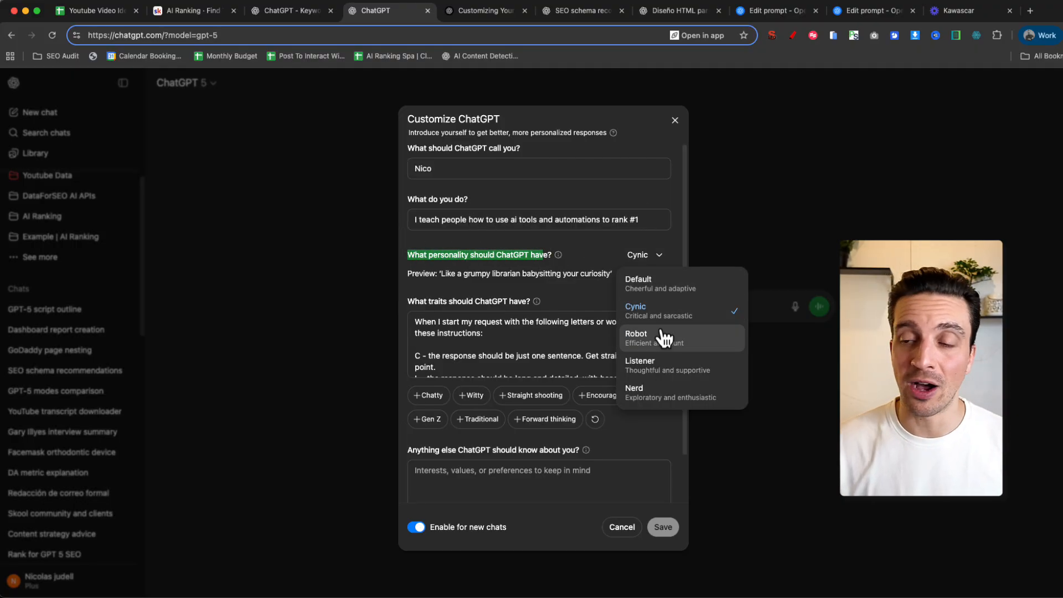
mouse_move(665, 336)
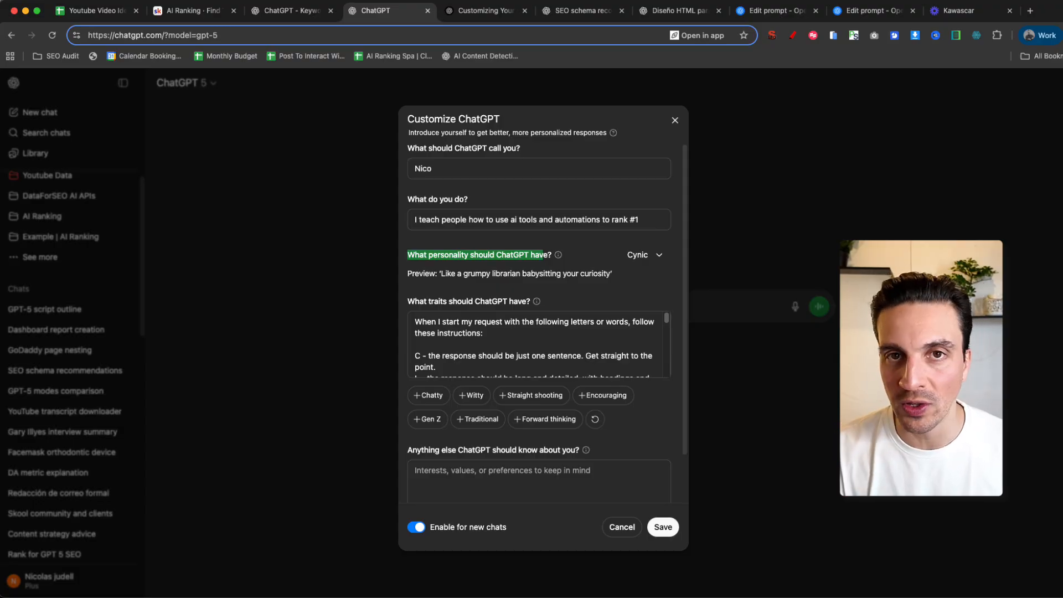
Reopen the personality dropdown to review the options, leaving Cynic selected.
left_click(643, 254)
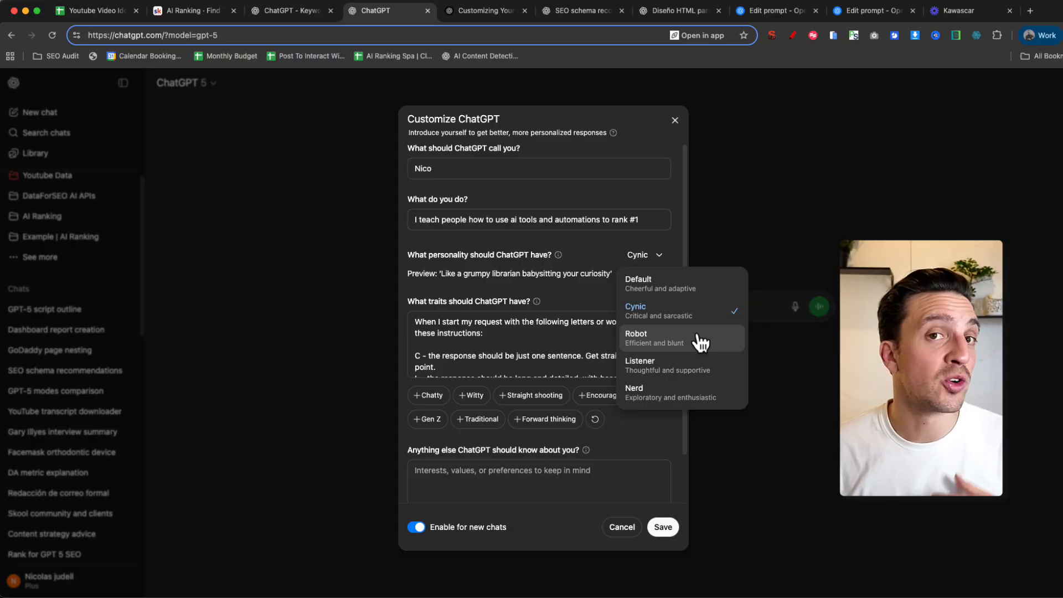
mouse_move(703, 353)
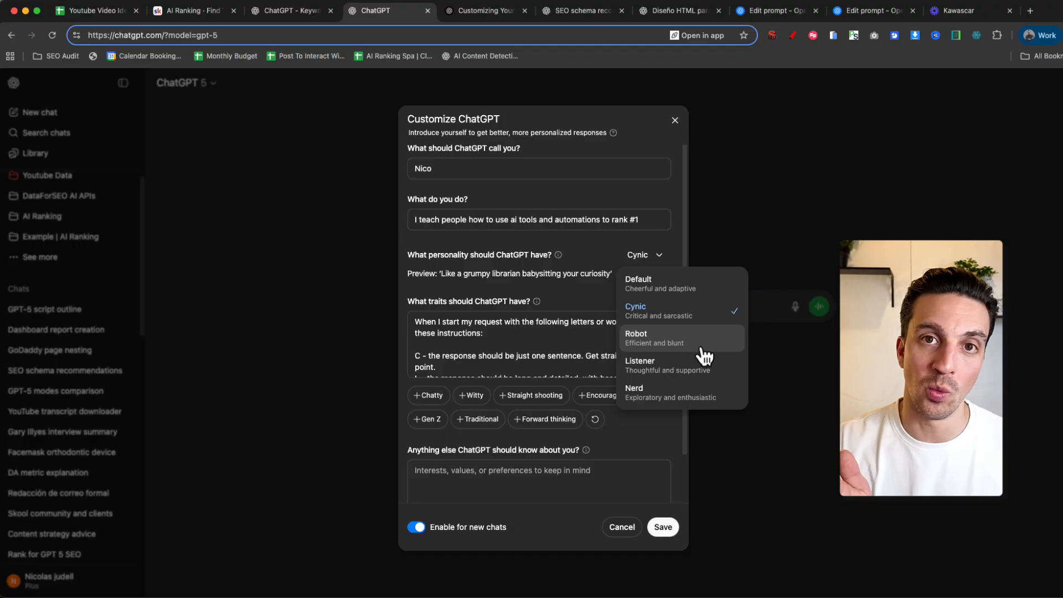
mouse_move(707, 375)
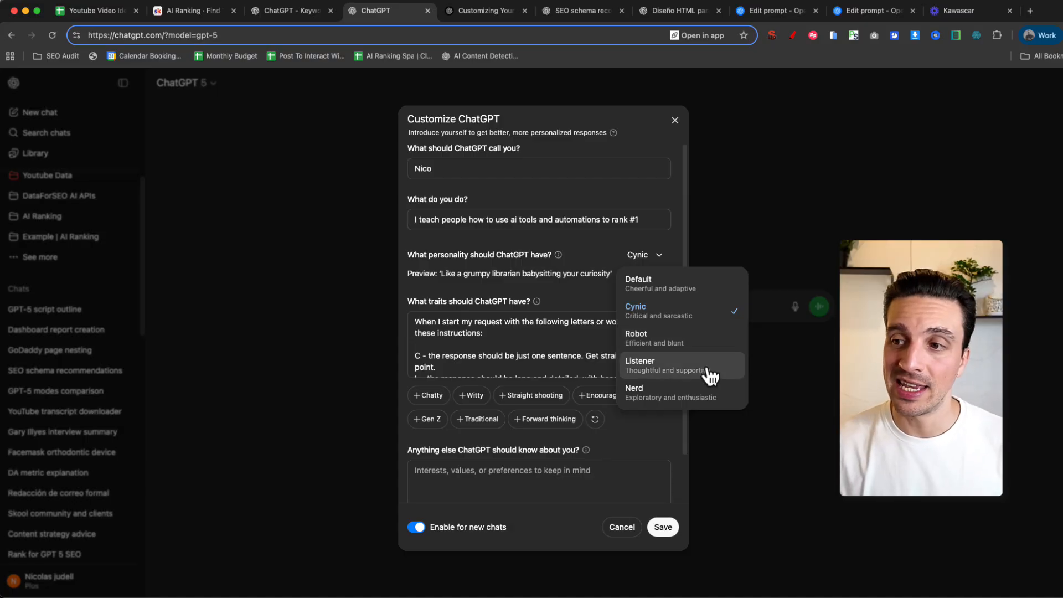
mouse_move(717, 374)
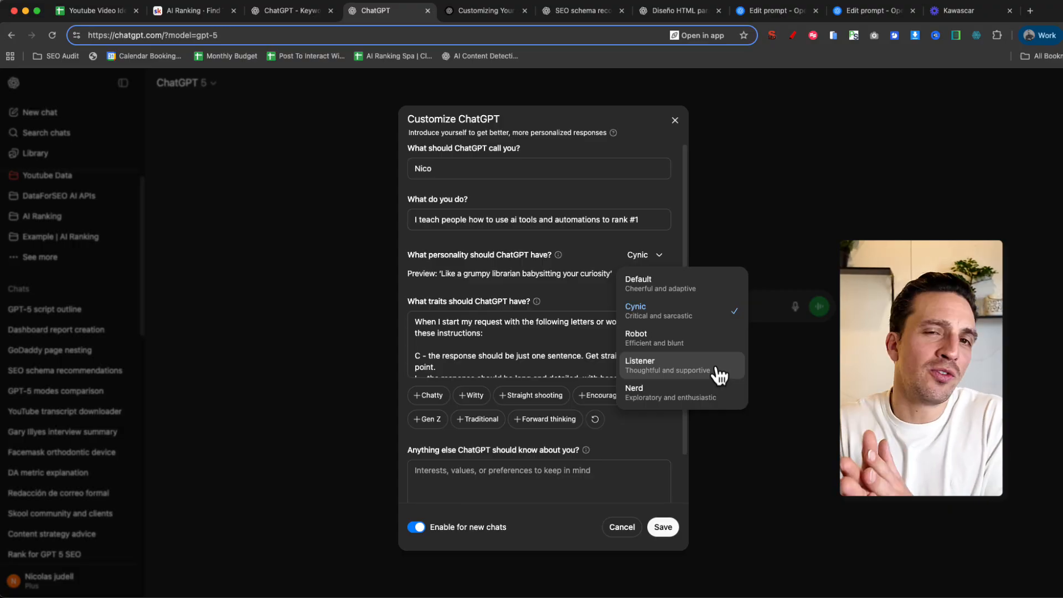
mouse_move(738, 398)
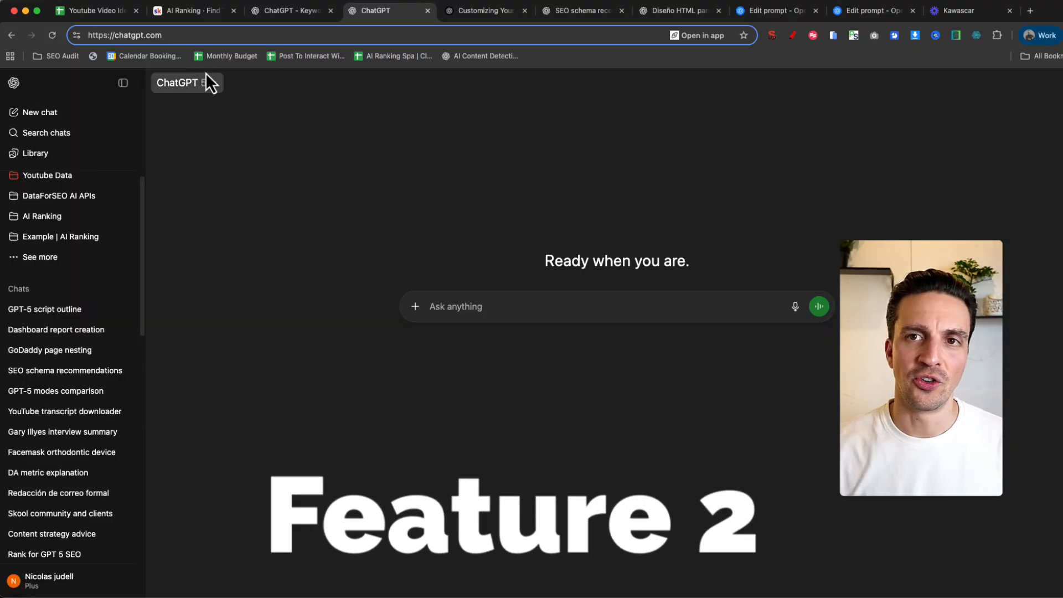
left_click(181, 83)
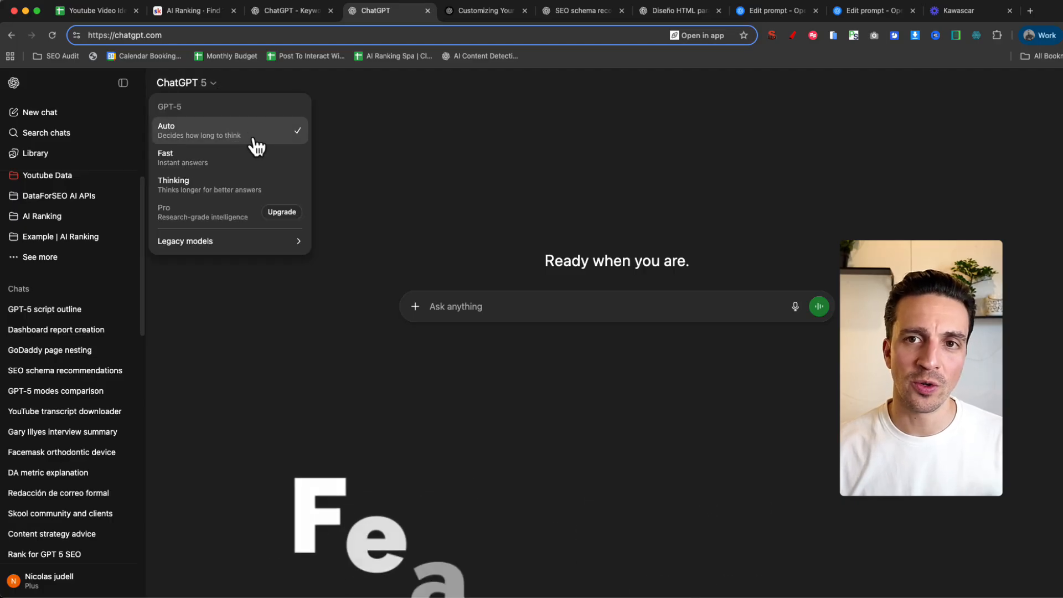
mouse_move(214, 185)
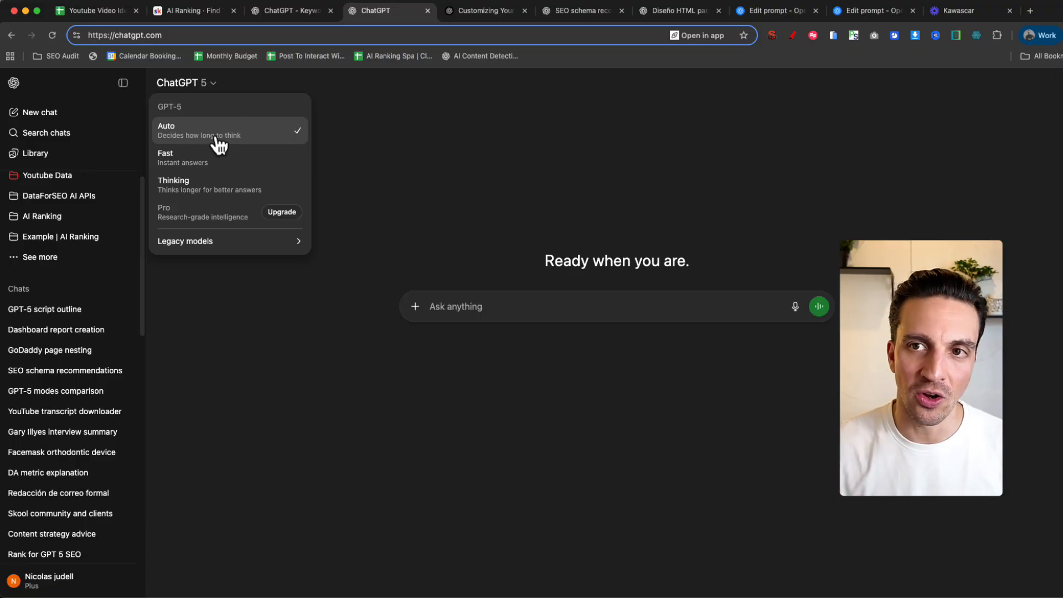
mouse_move(238, 158)
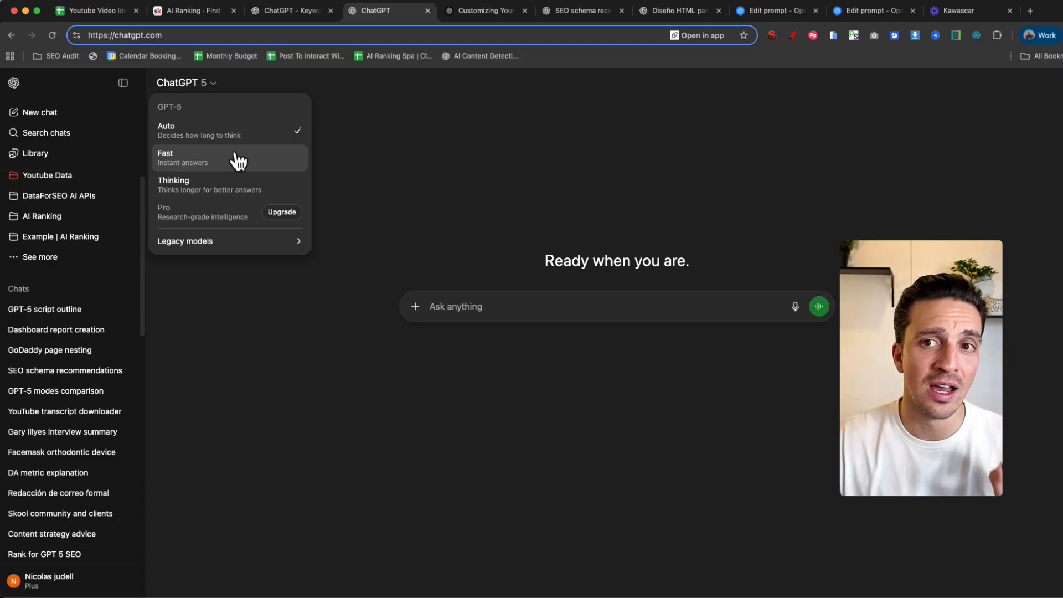
mouse_move(255, 131)
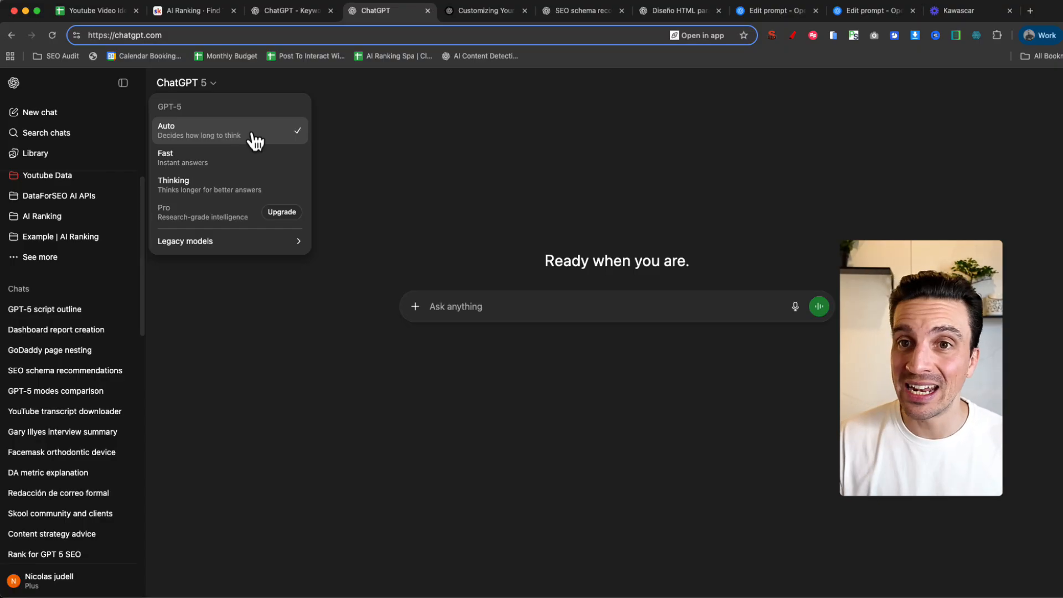
mouse_move(261, 157)
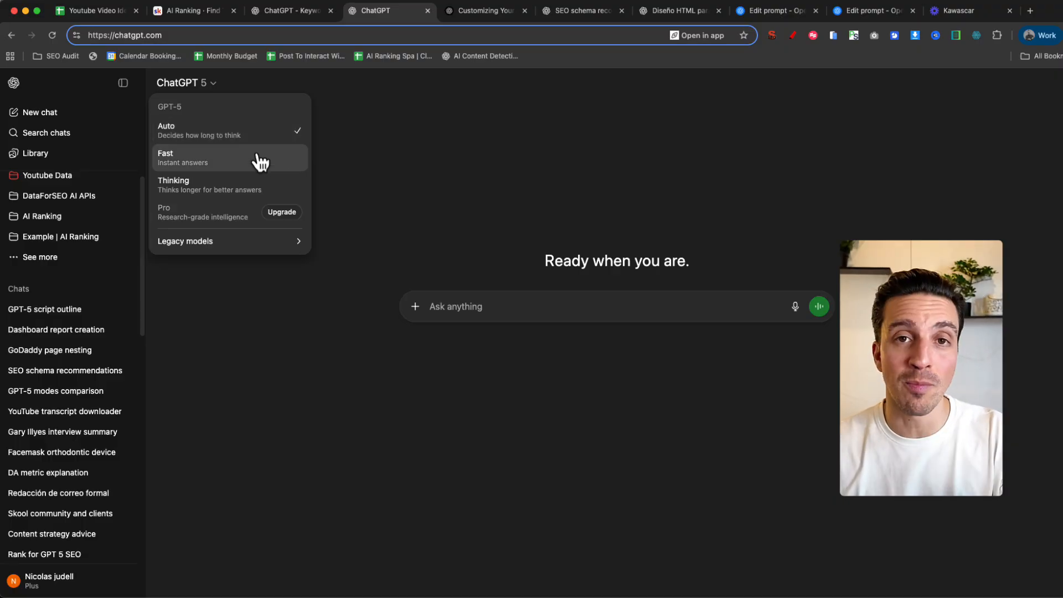
mouse_move(270, 184)
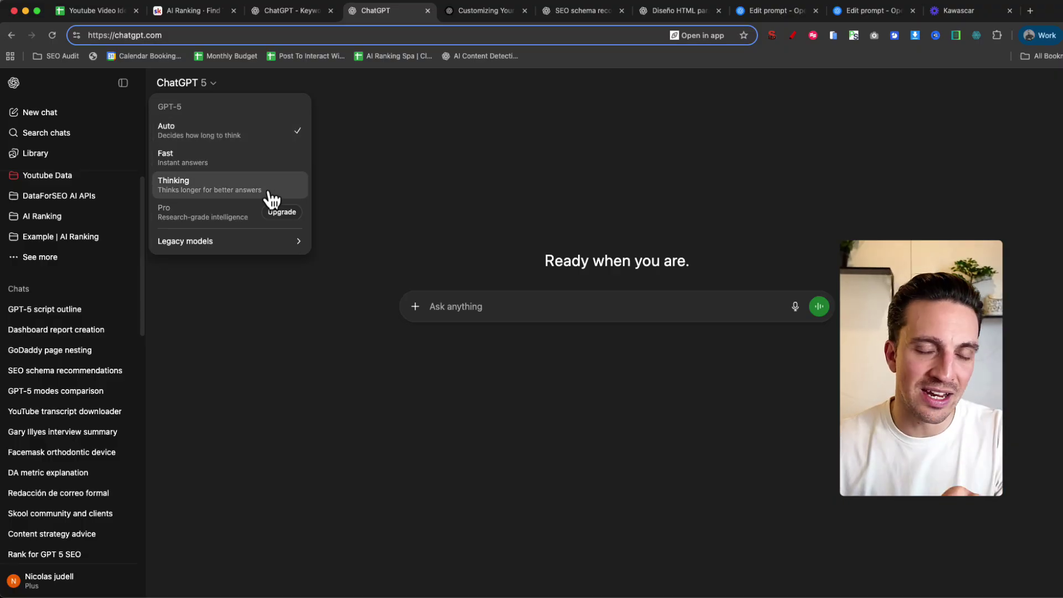
mouse_move(270, 188)
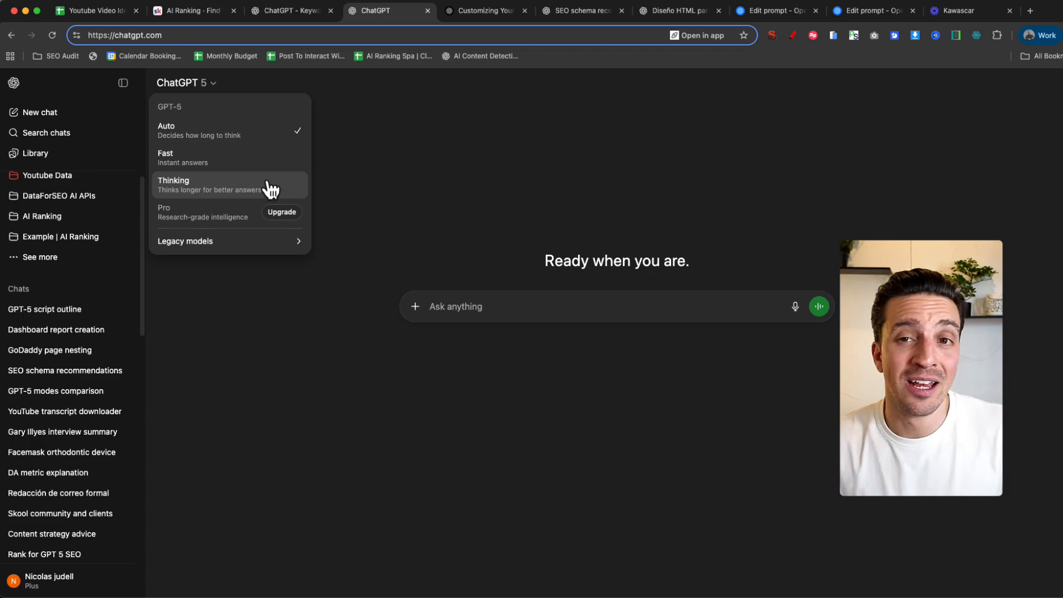
mouse_move(269, 170)
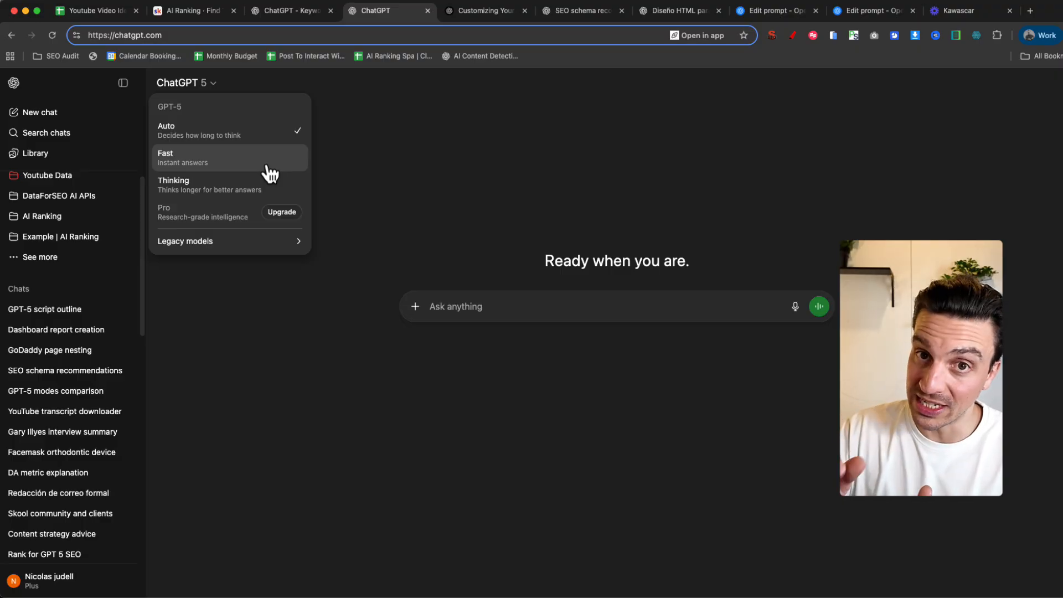
mouse_move(274, 189)
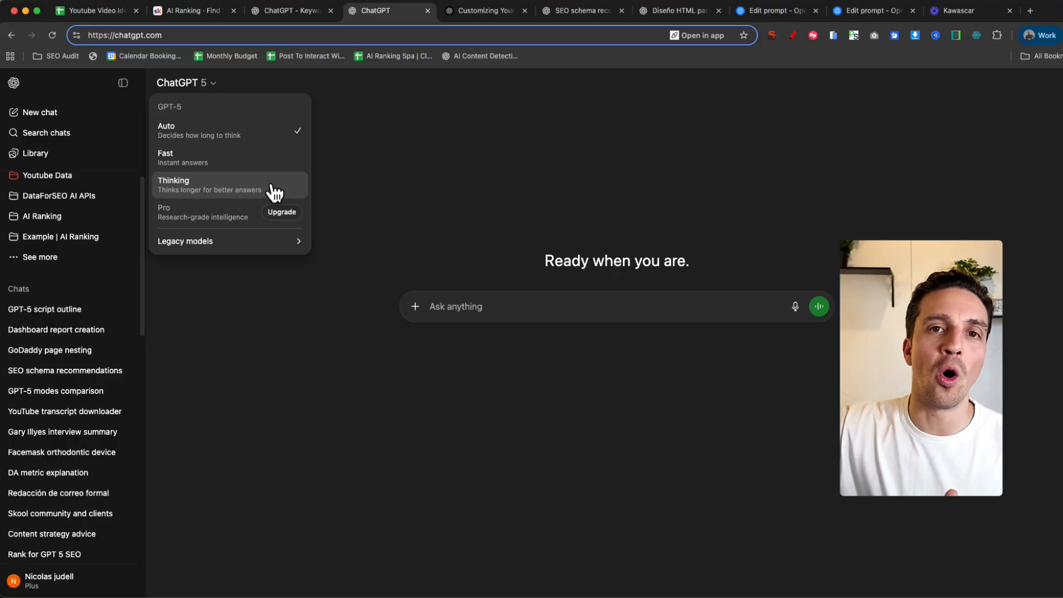
mouse_move(240, 197)
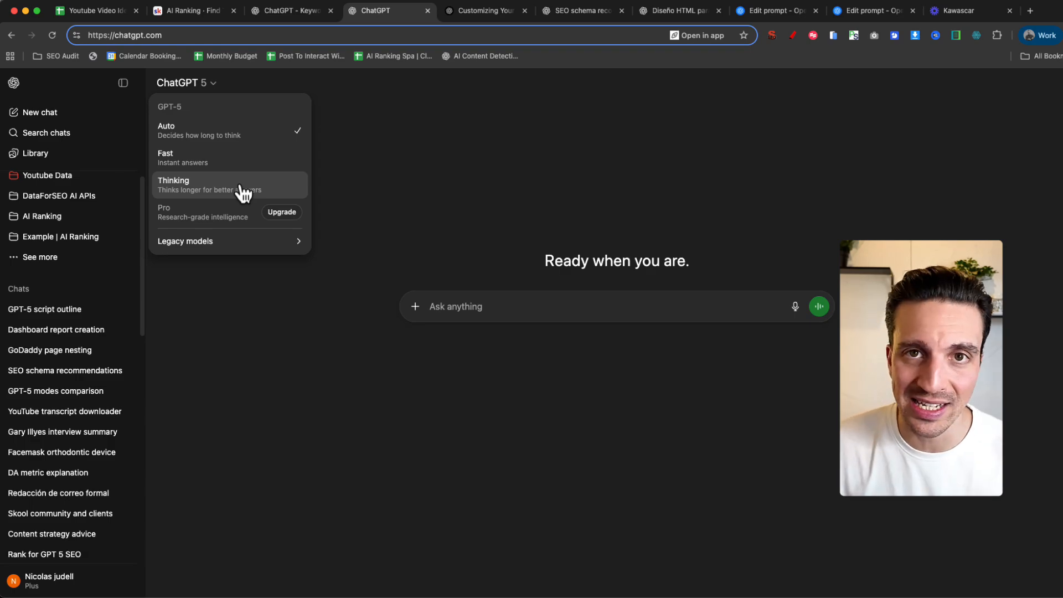
mouse_move(216, 124)
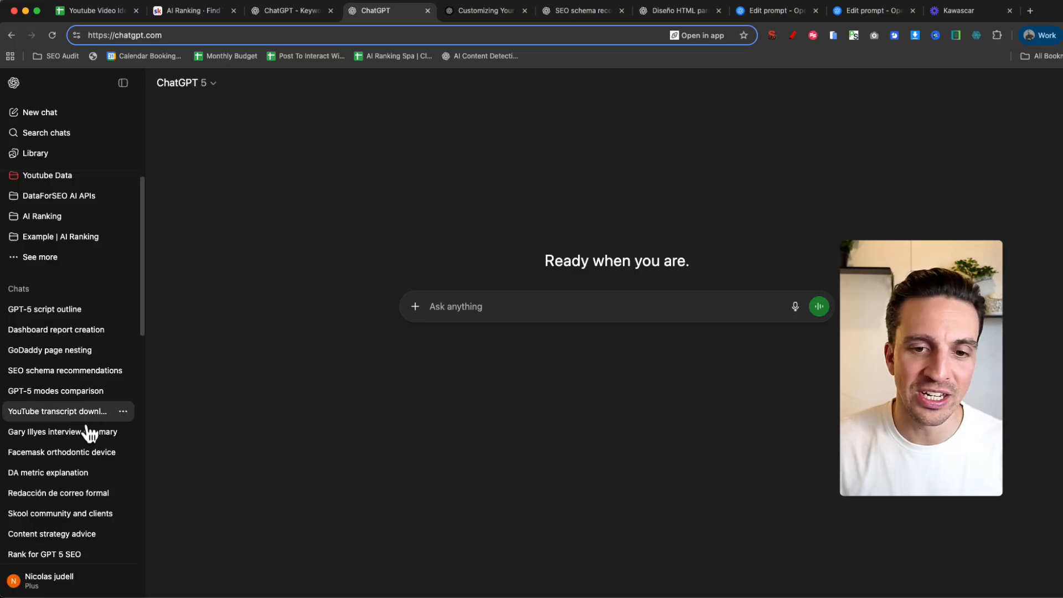
Enable Show additional models in General settings and confirm Thinking mini and legacy GPT-4o, GPT-4.1, o3, o4-mini appear in the picker.
left_click(47, 579)
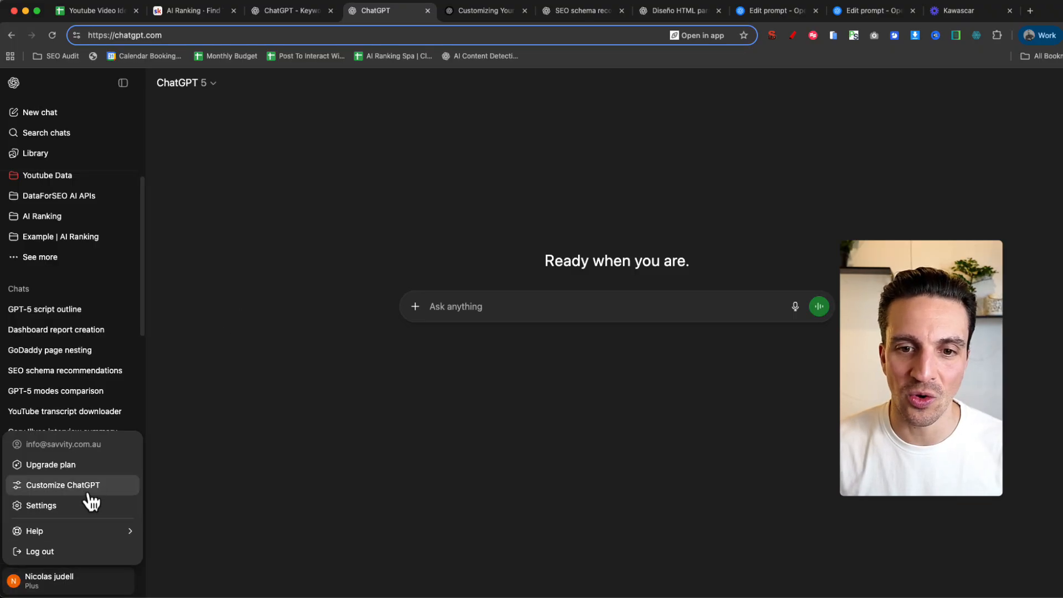
left_click(41, 505)
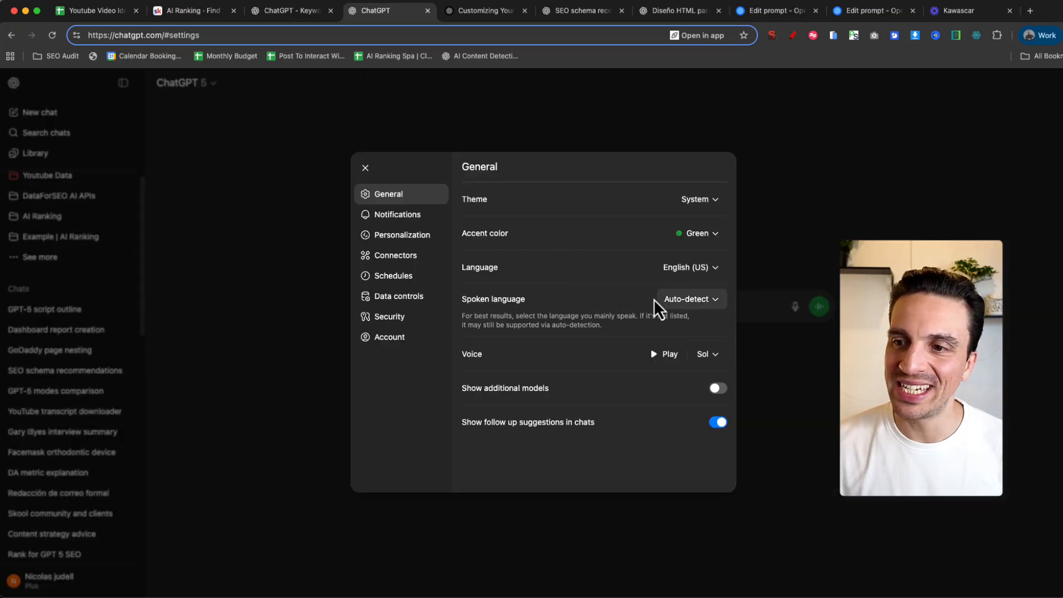
mouse_move(533, 412)
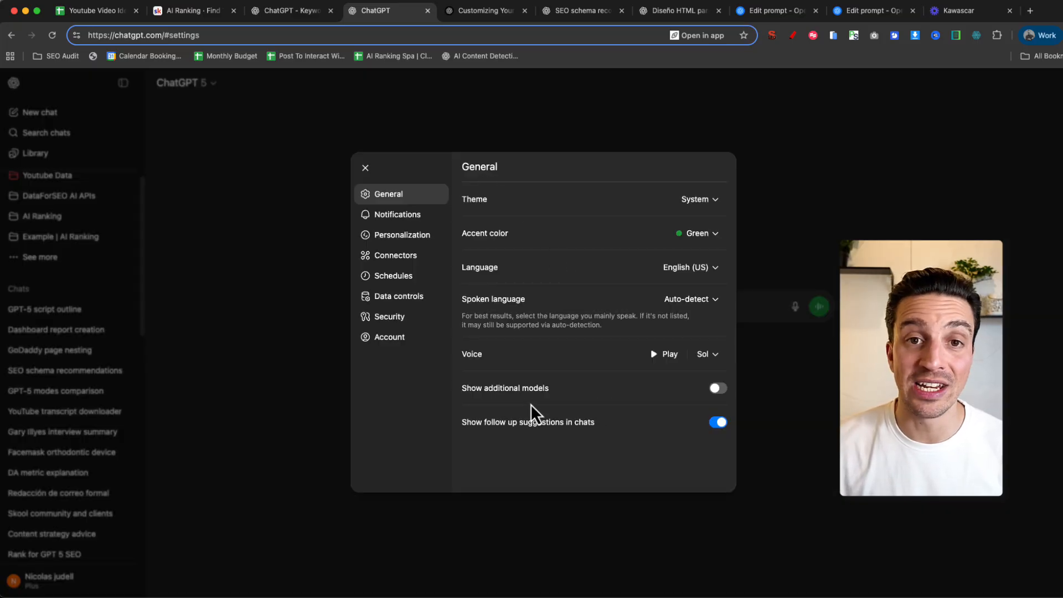
left_click(716, 388)
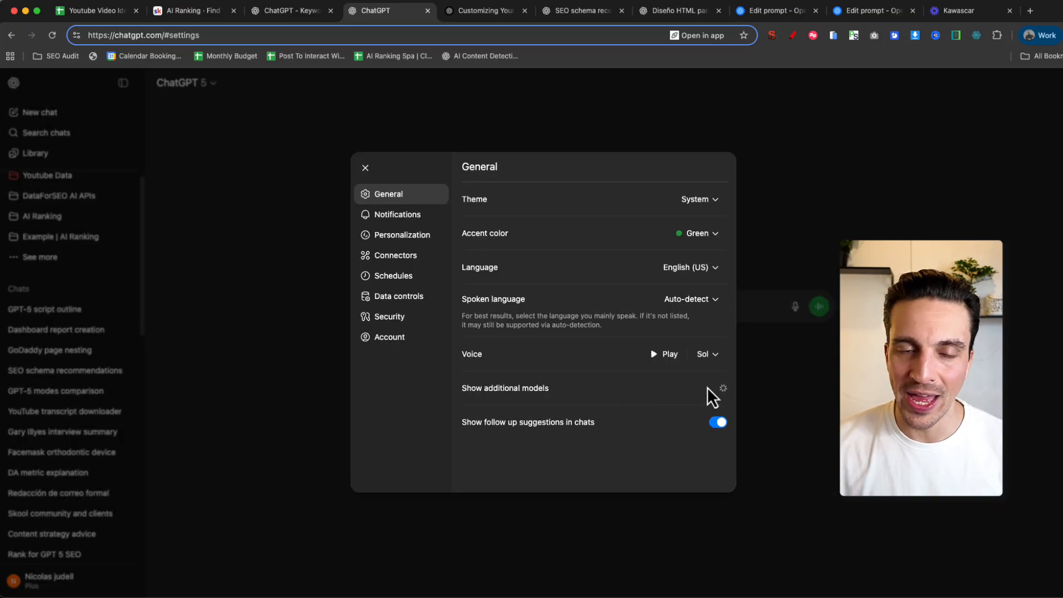
left_click(718, 388)
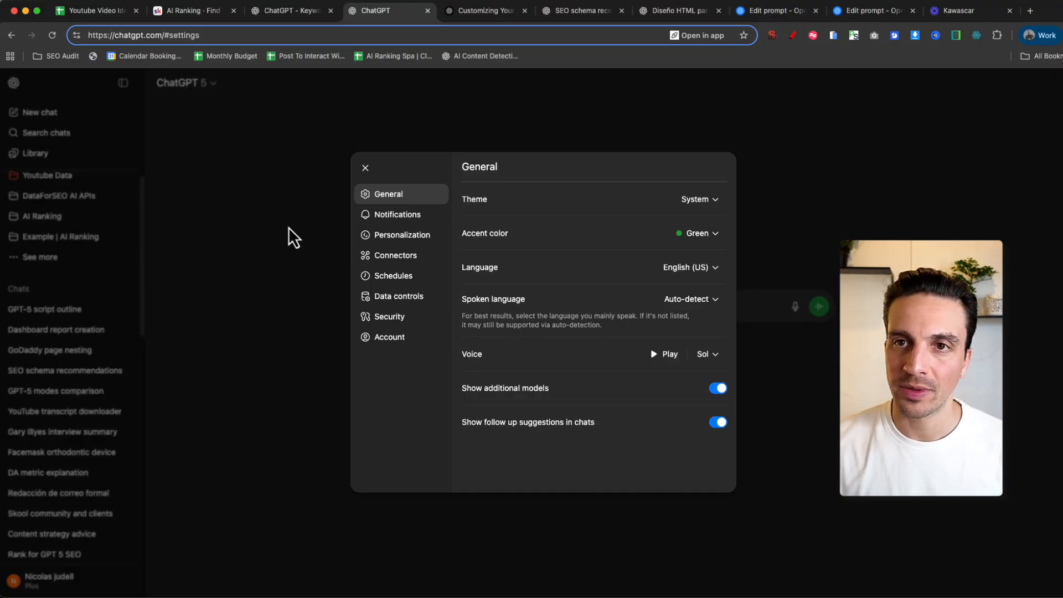
left_click(184, 83)
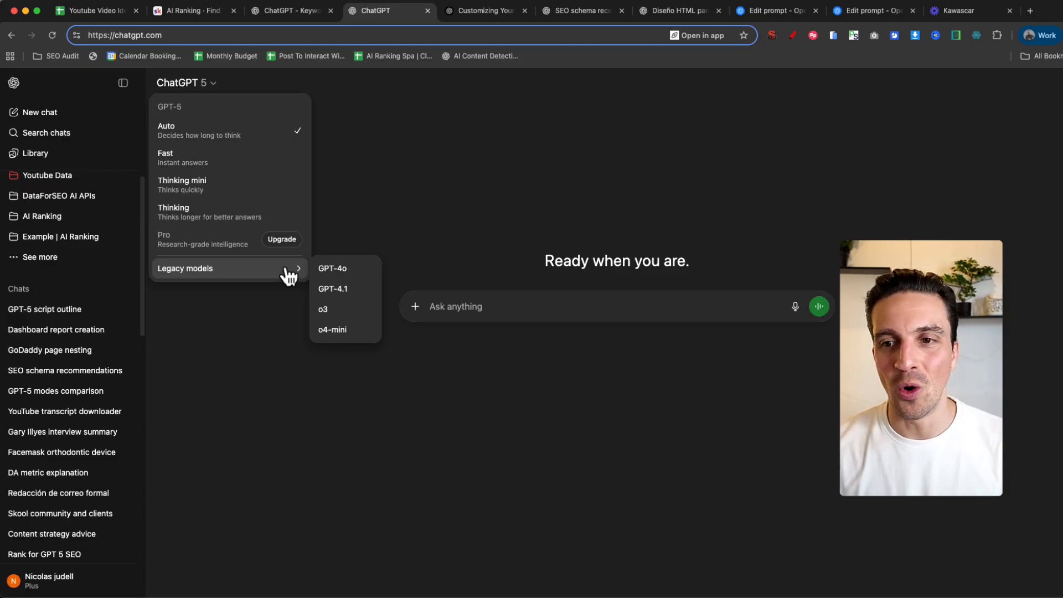
mouse_move(244, 262)
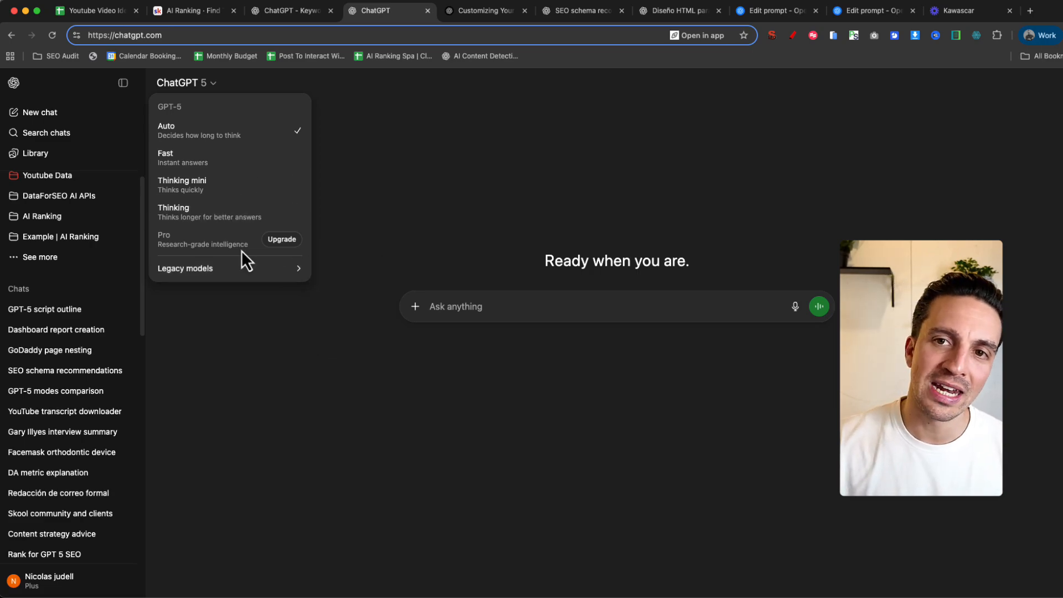
mouse_move(224, 185)
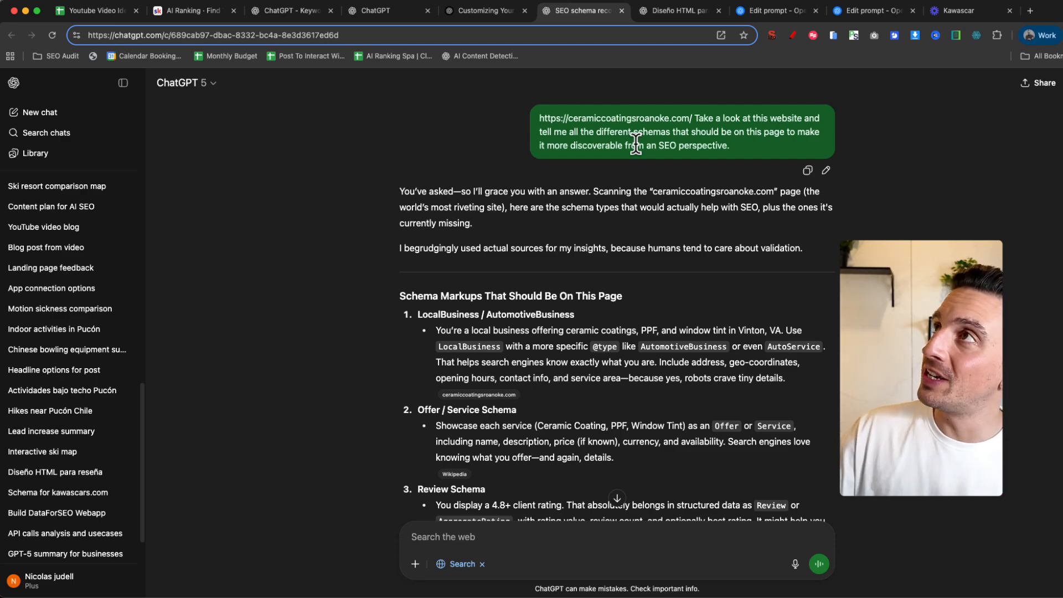
mouse_move(630, 179)
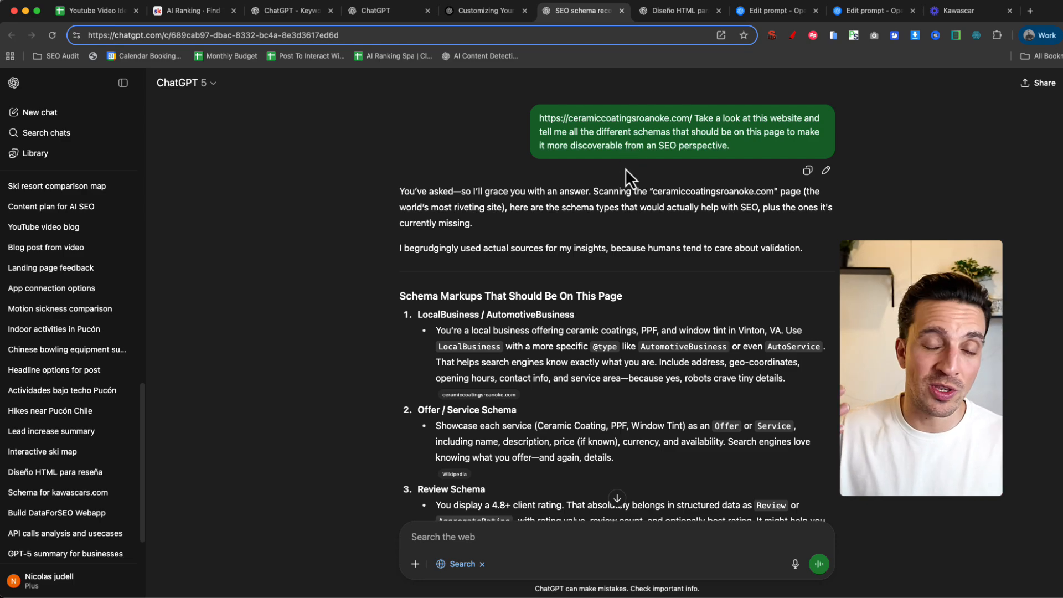
mouse_move(382, 121)
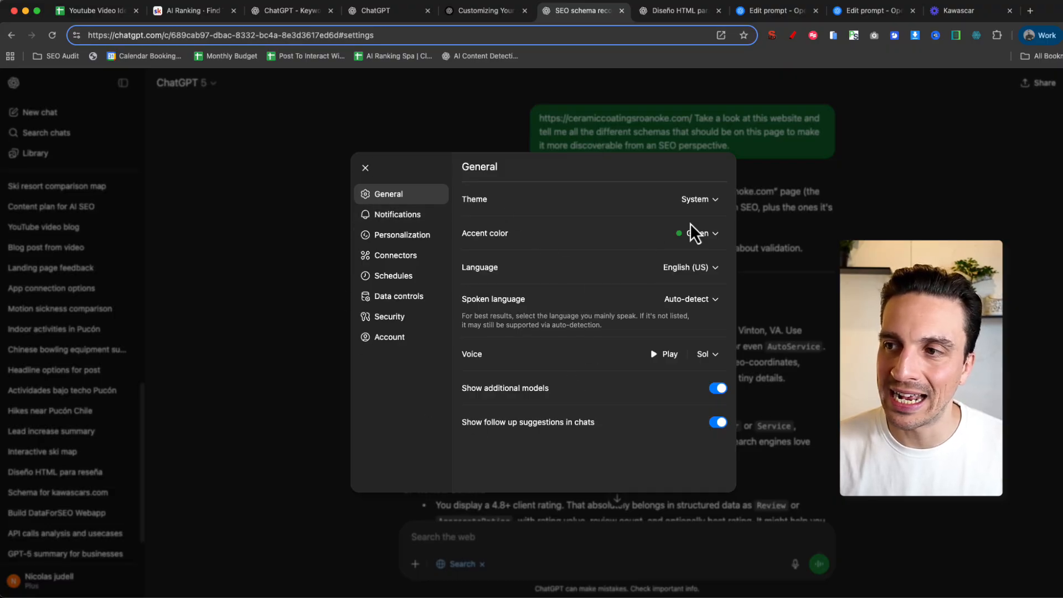
Browse the accent-colour choices in General settings and leave them on Green.
left_click(699, 234)
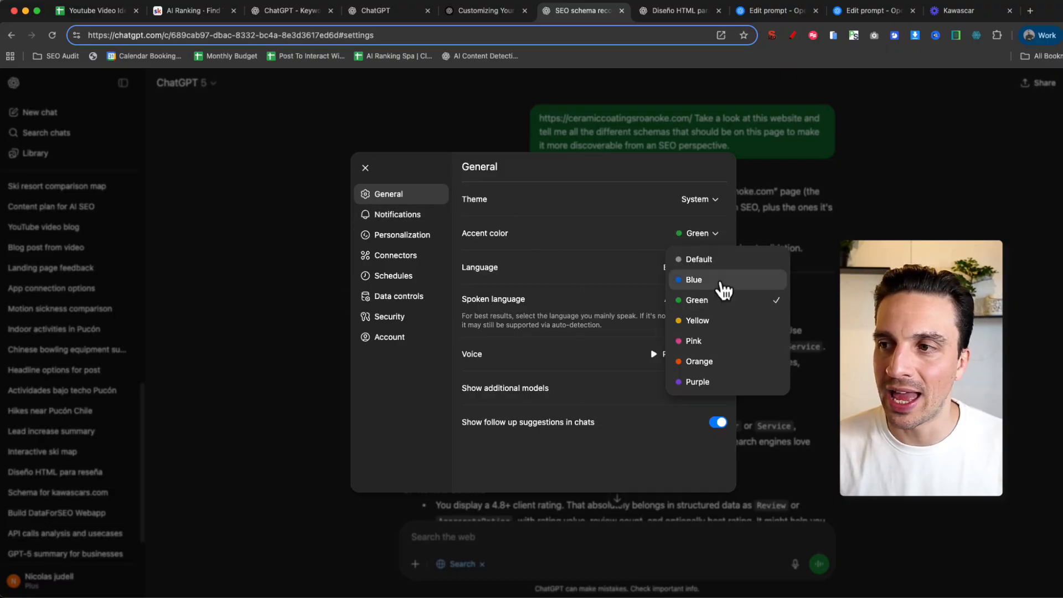
mouse_move(725, 360)
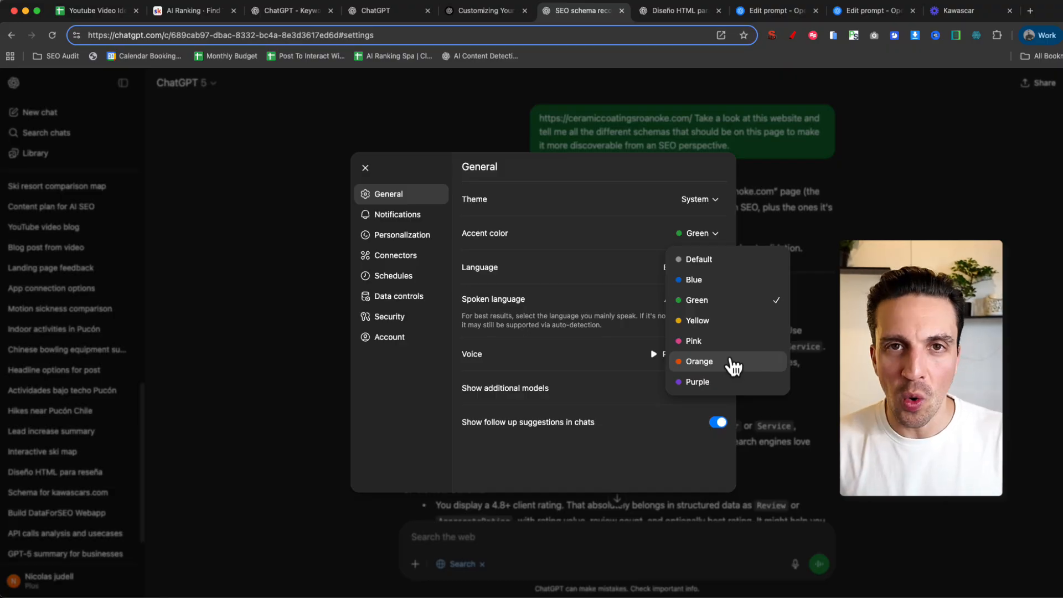
mouse_move(535, 378)
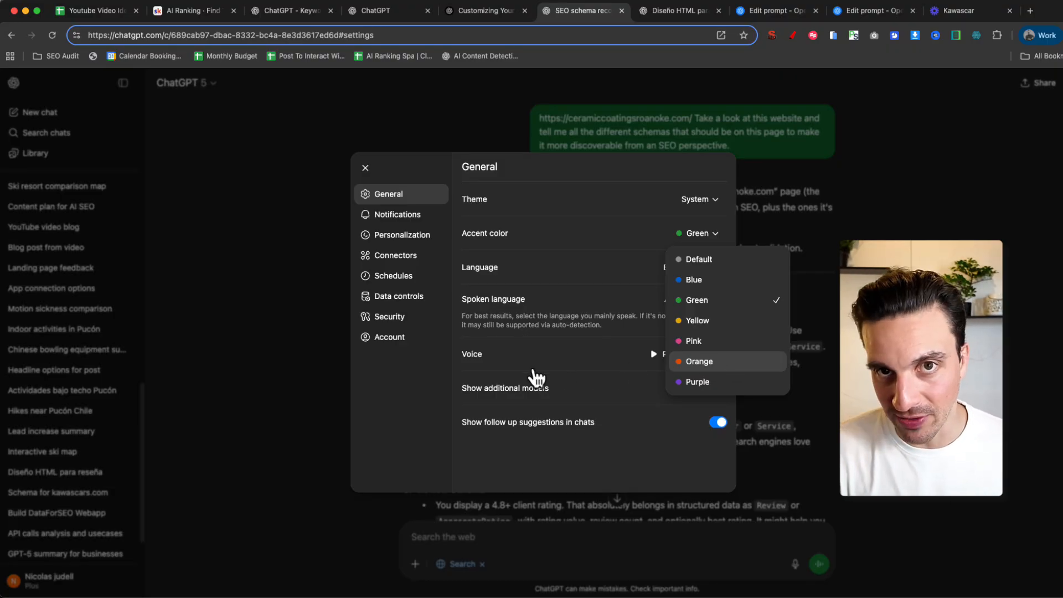
left_click(364, 168)
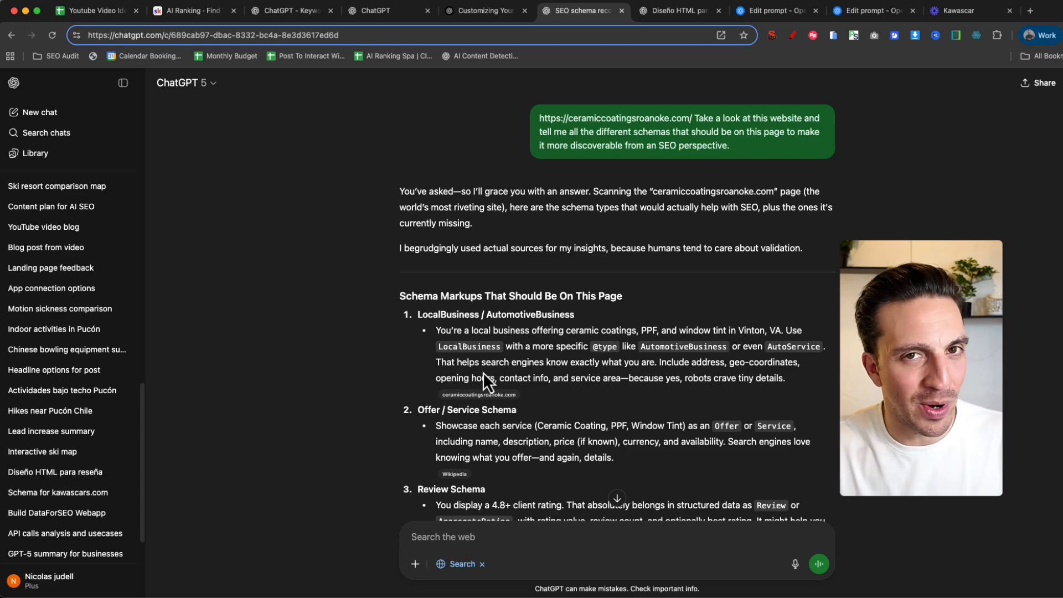
mouse_move(809, 196)
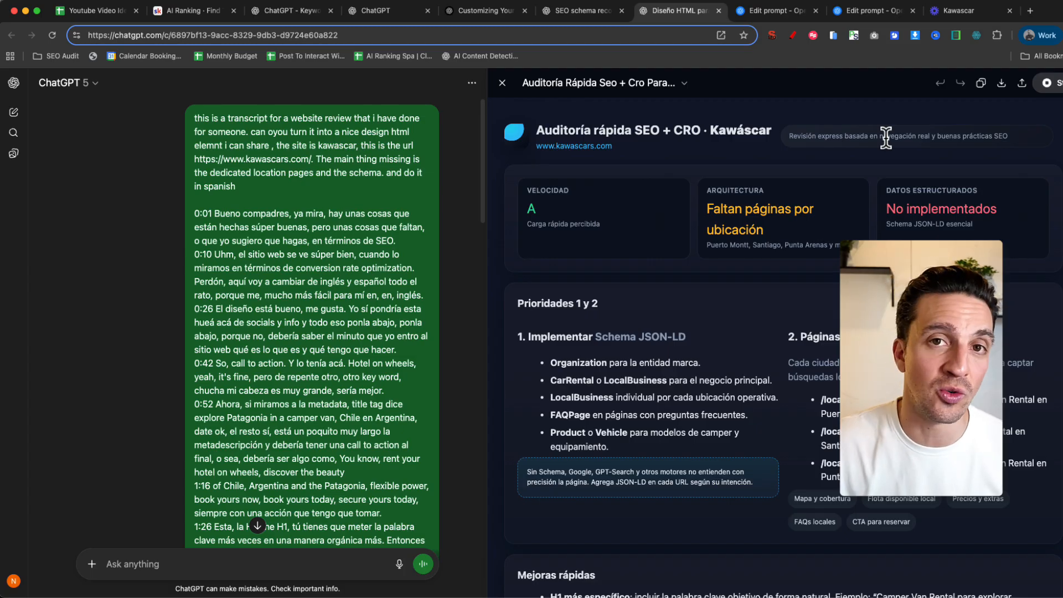
Enable Canvas for a new chat and start a round of the Flappy Bird canvas game.
left_click(577, 11)
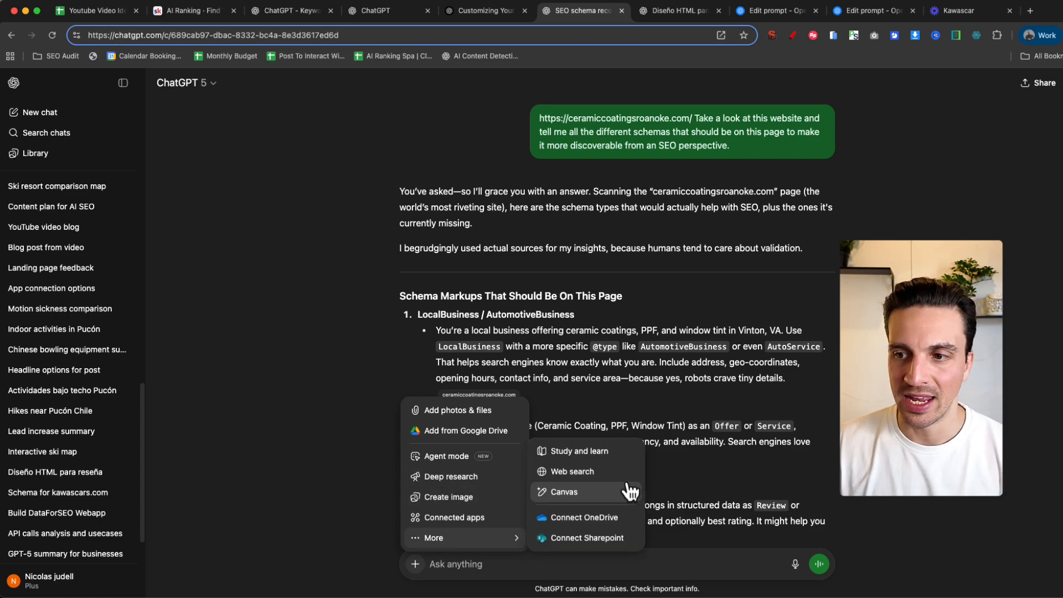
left_click(40, 112)
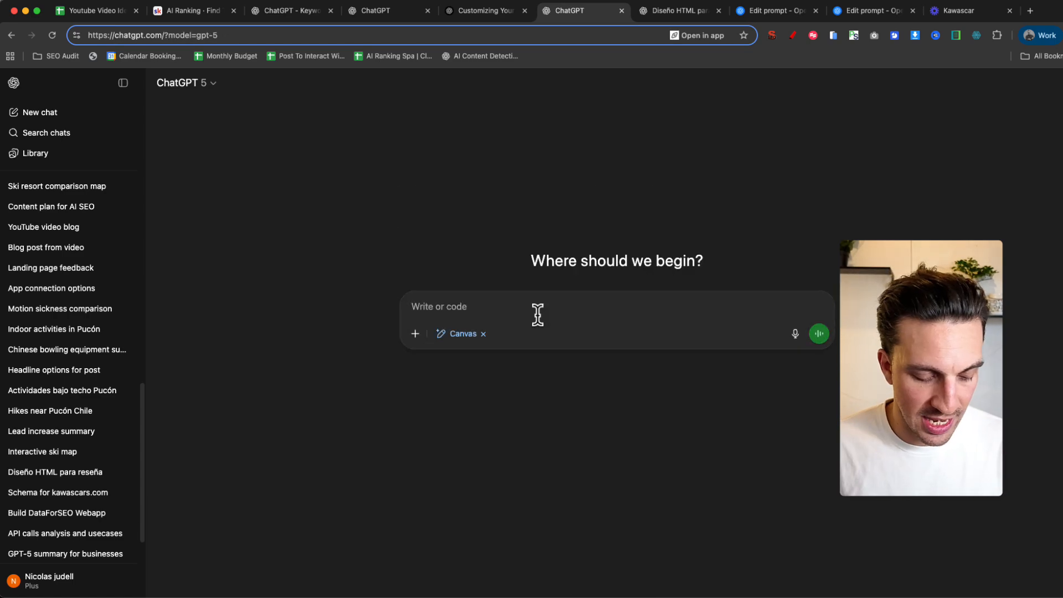
left_click(818, 333)
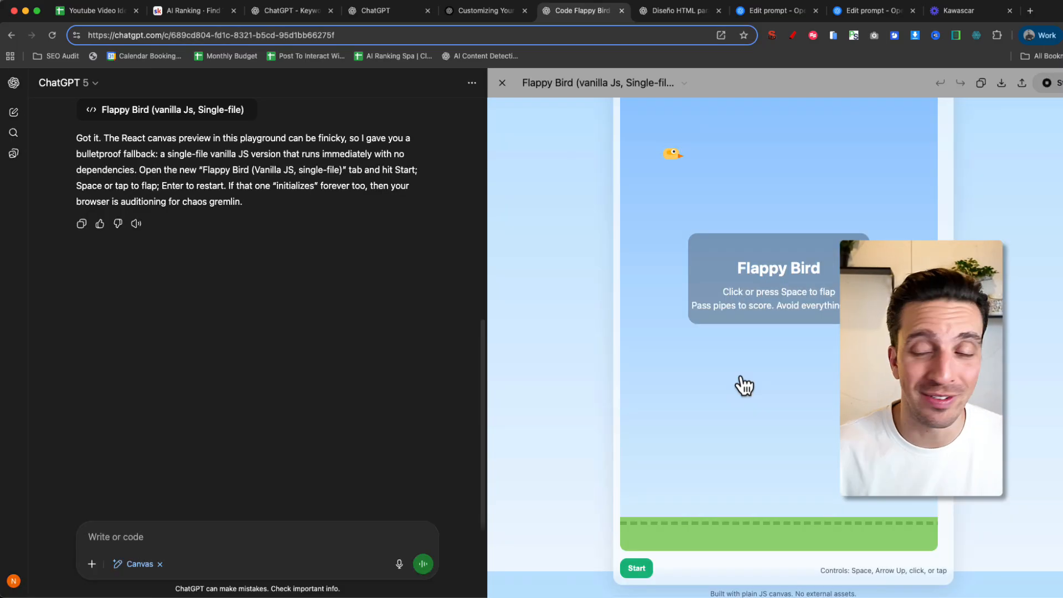
left_click(635, 568)
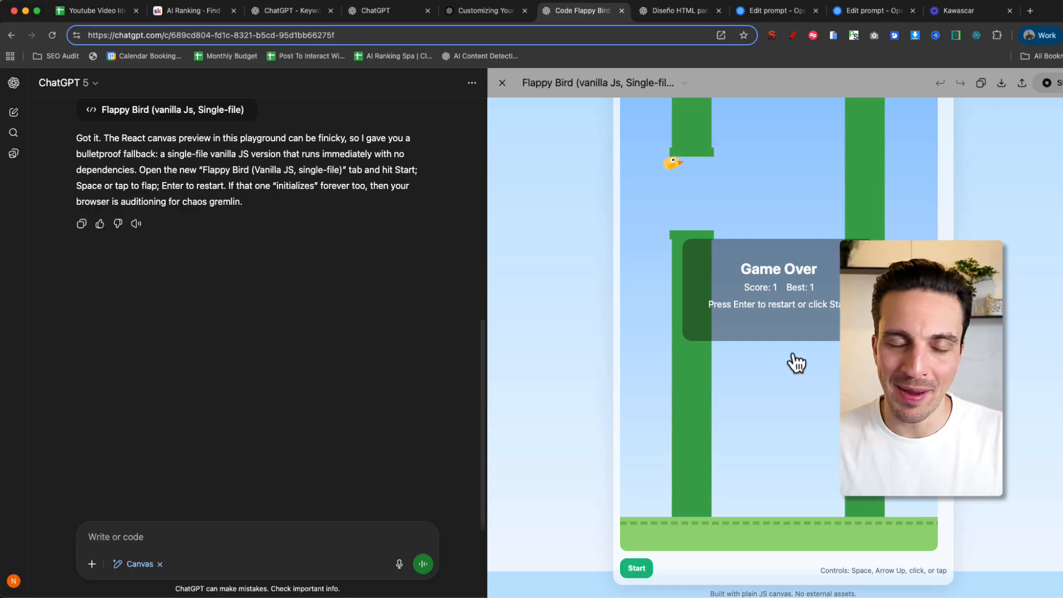
mouse_move(754, 326)
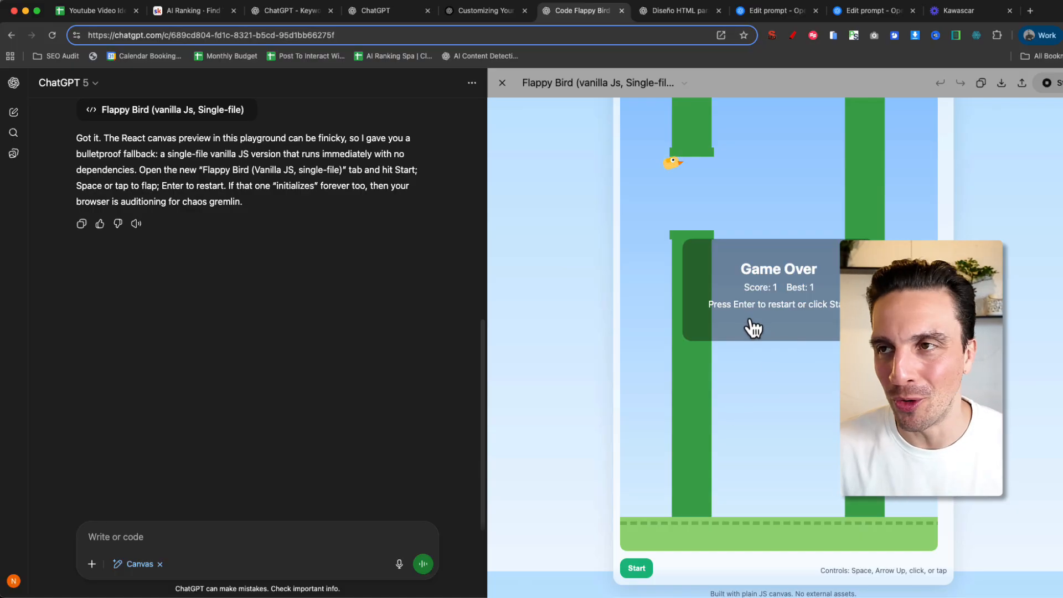
Read the Find The Fix post on the AI Ranking community page, then return to the Kawáscar audit.
left_click(188, 10)
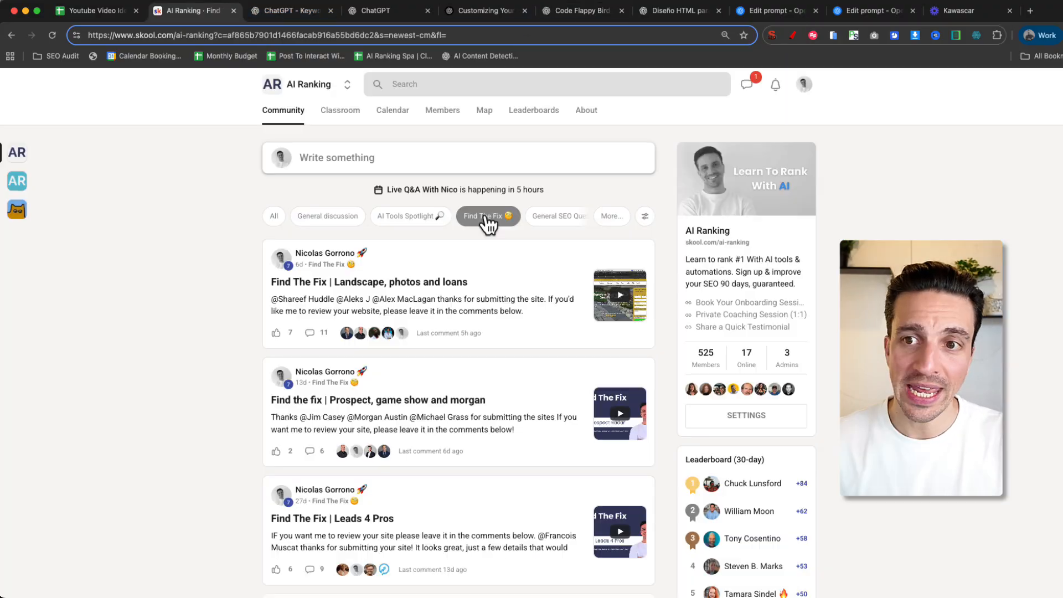
left_click(370, 281)
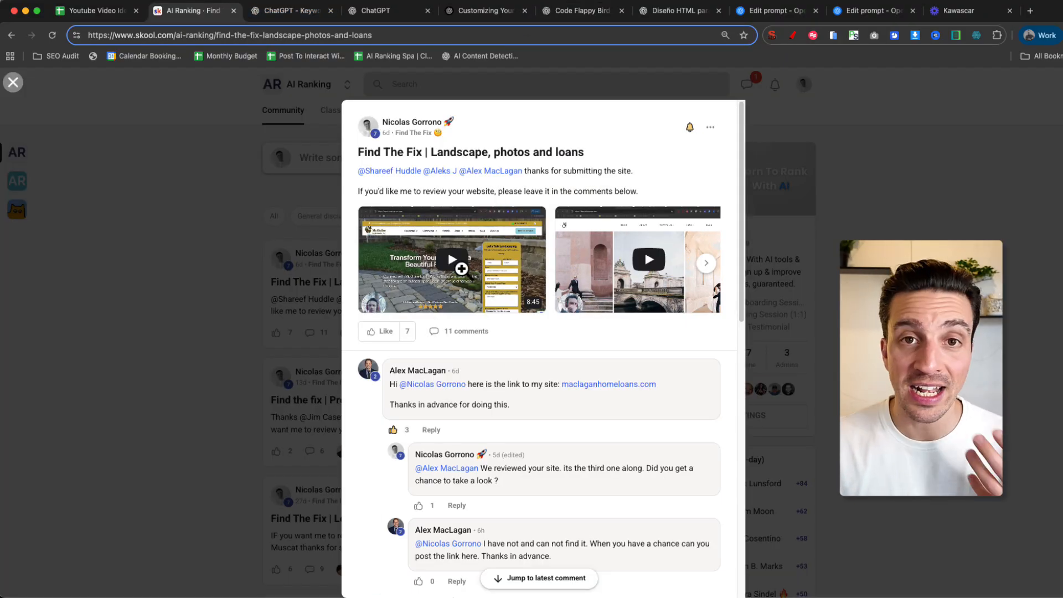
mouse_move(466, 125)
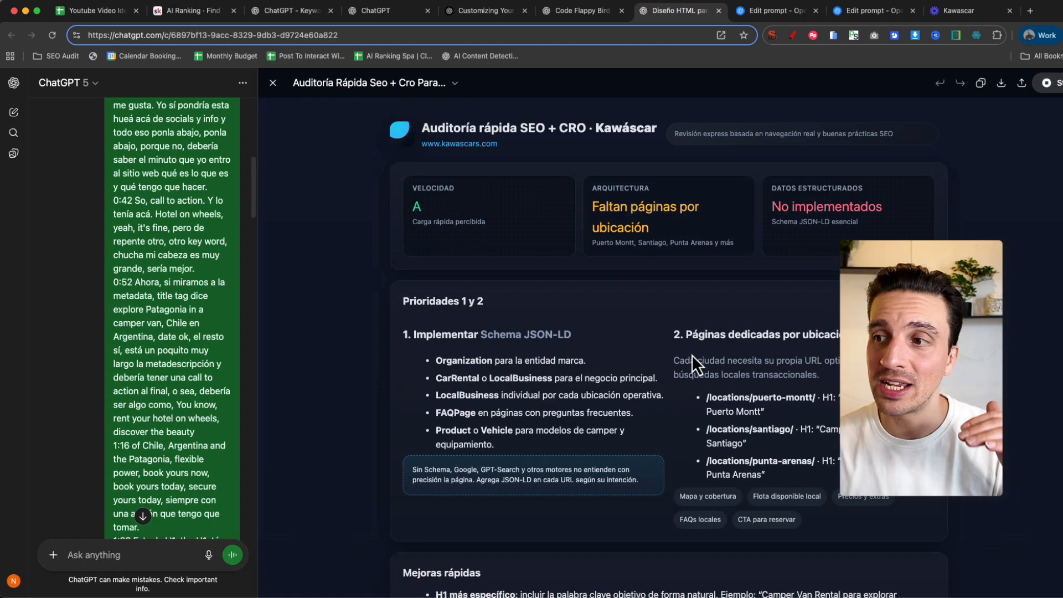
scroll("down", 3)
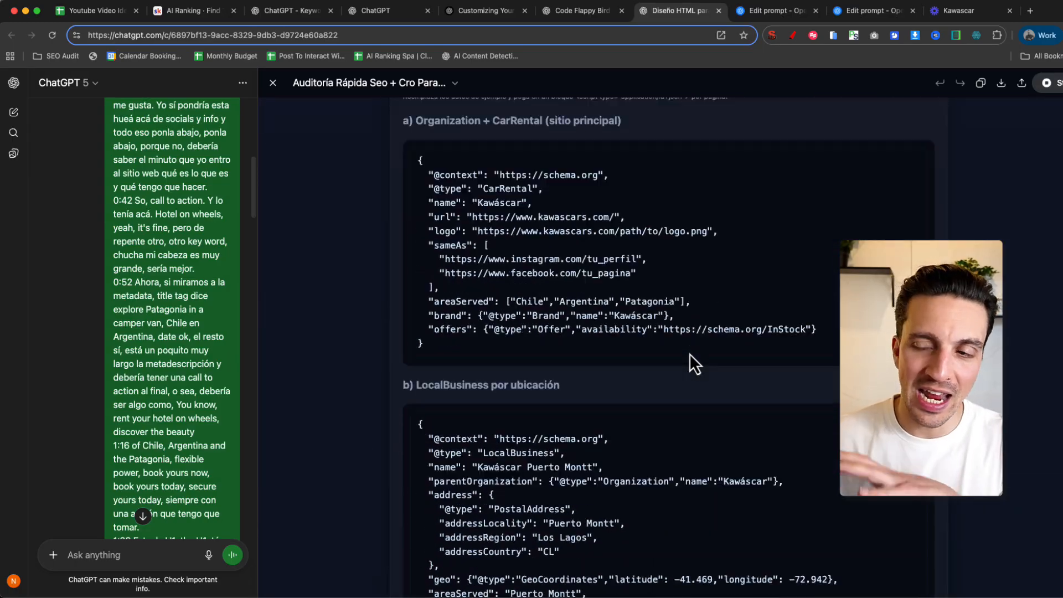
scroll("down", 3)
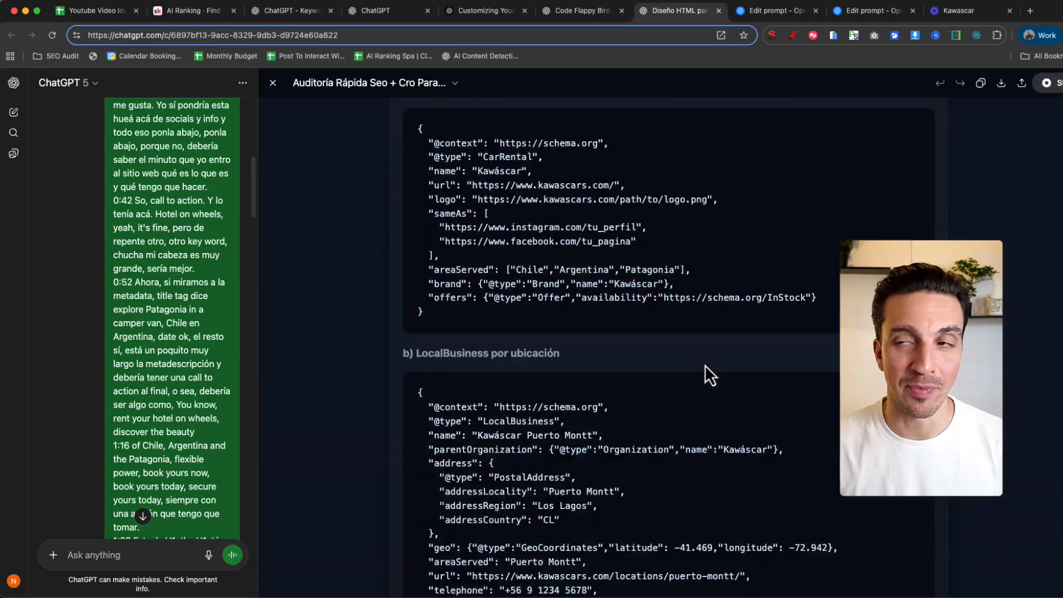
left_click(959, 10)
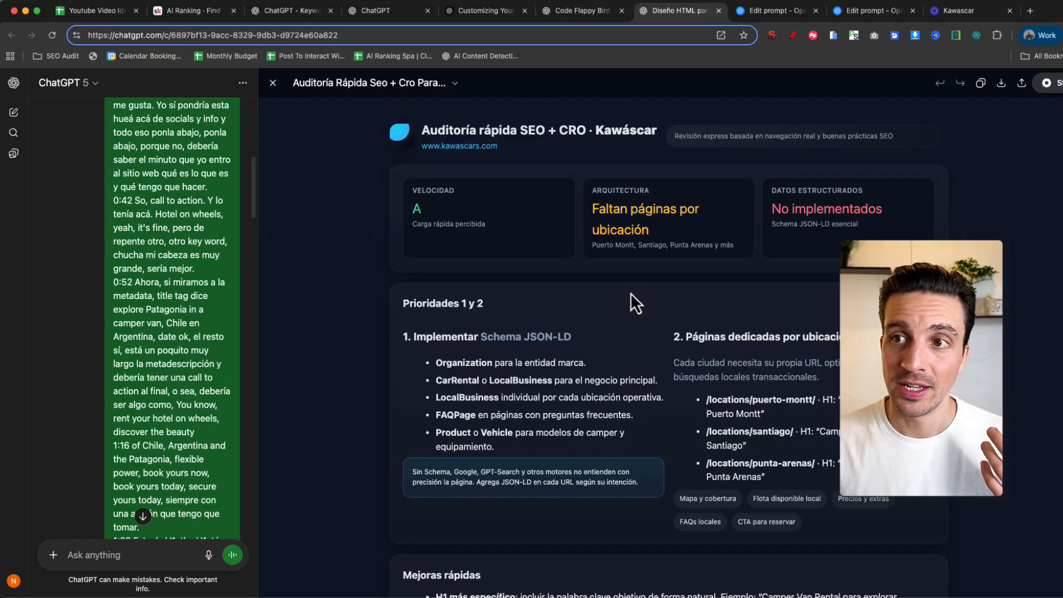
mouse_move(661, 319)
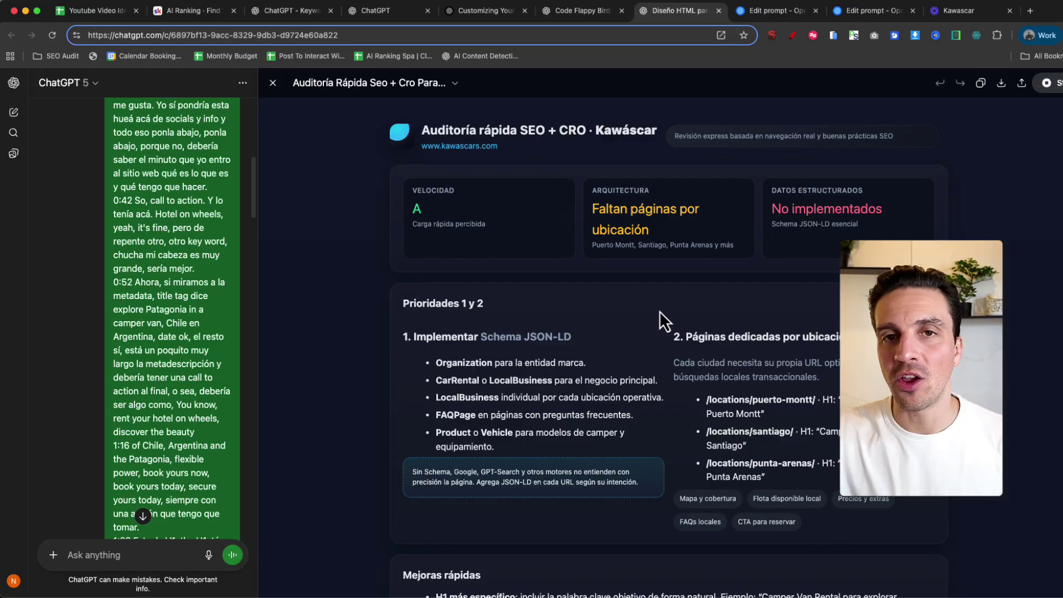
mouse_move(775, 280)
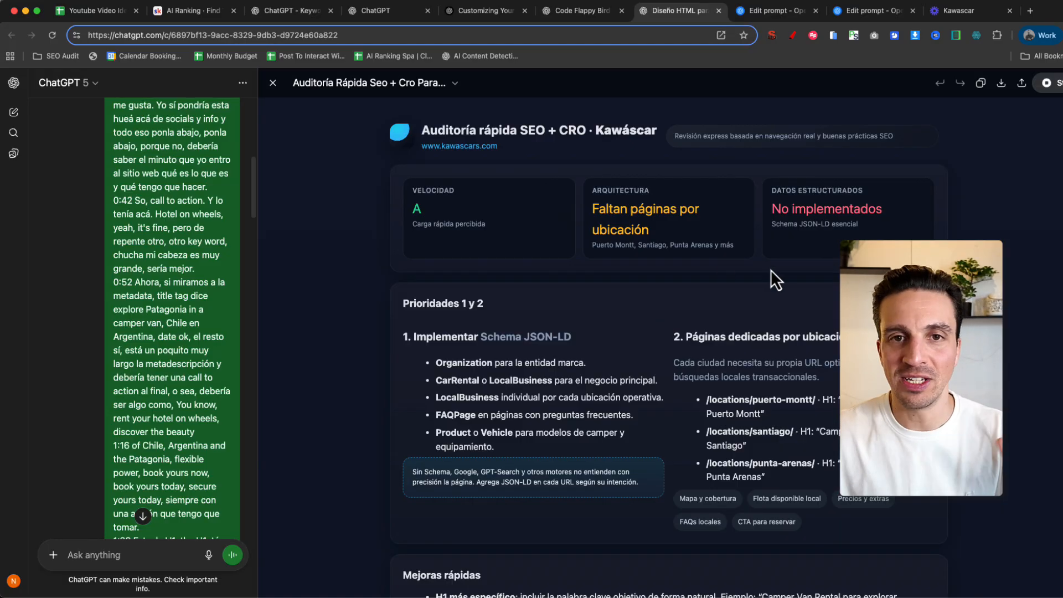
mouse_move(728, 276)
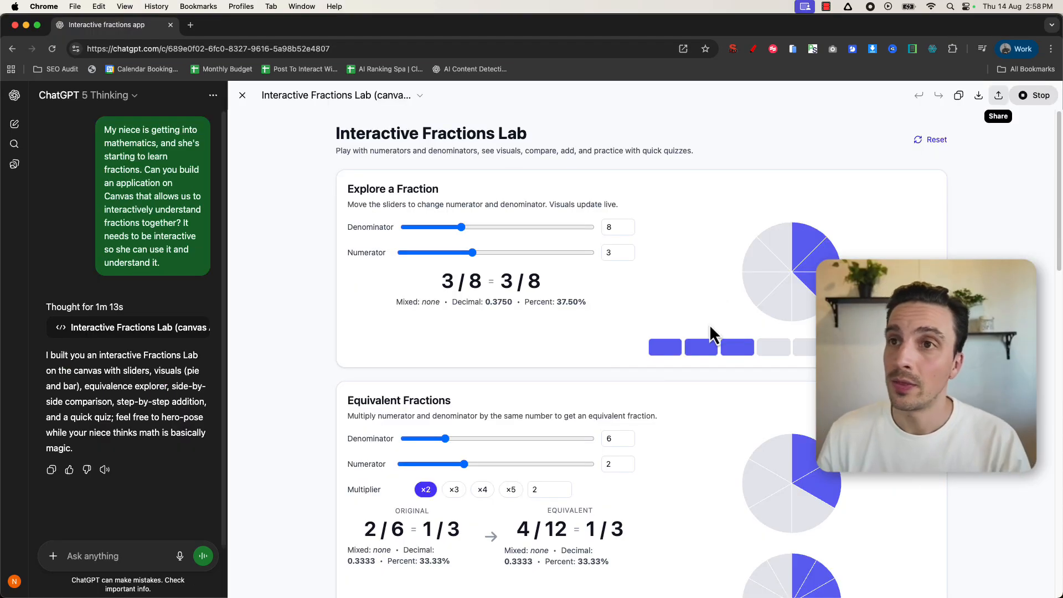
mouse_move(1027, 224)
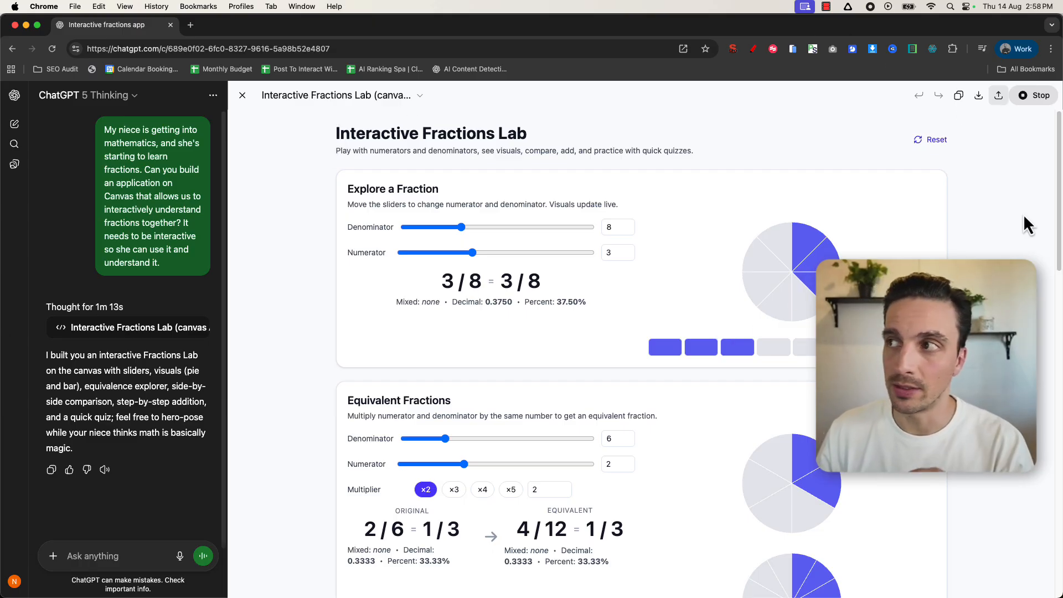
mouse_move(854, 131)
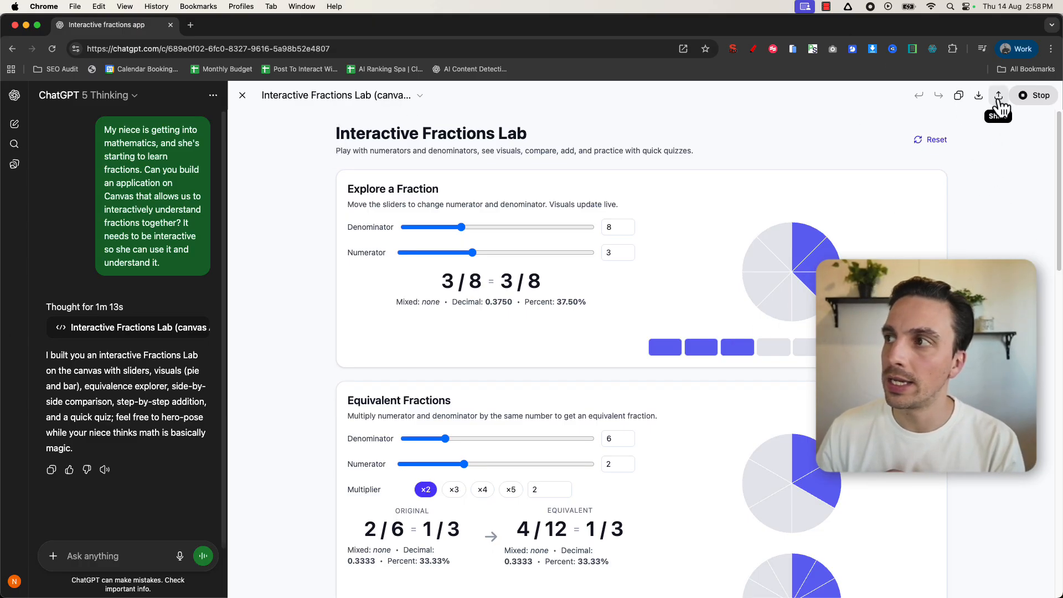
Share the Interactive Fractions Lab canvas and load its shared URL in an incognito window.
left_click(998, 96)
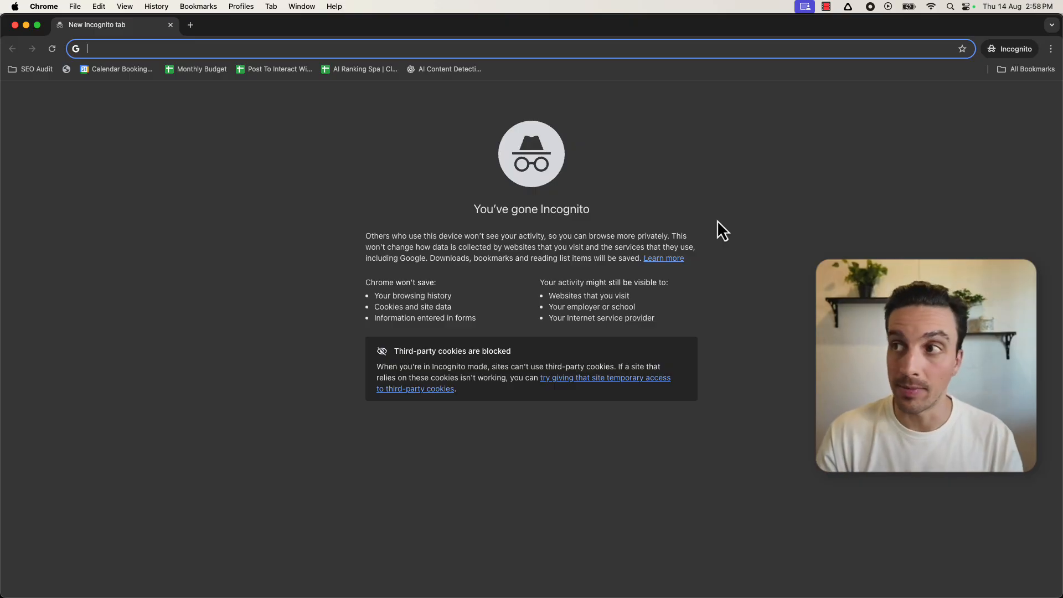
type("https://chatgpt.com/canvas/shared/689e105f76d481919a8cc317794b5afc")
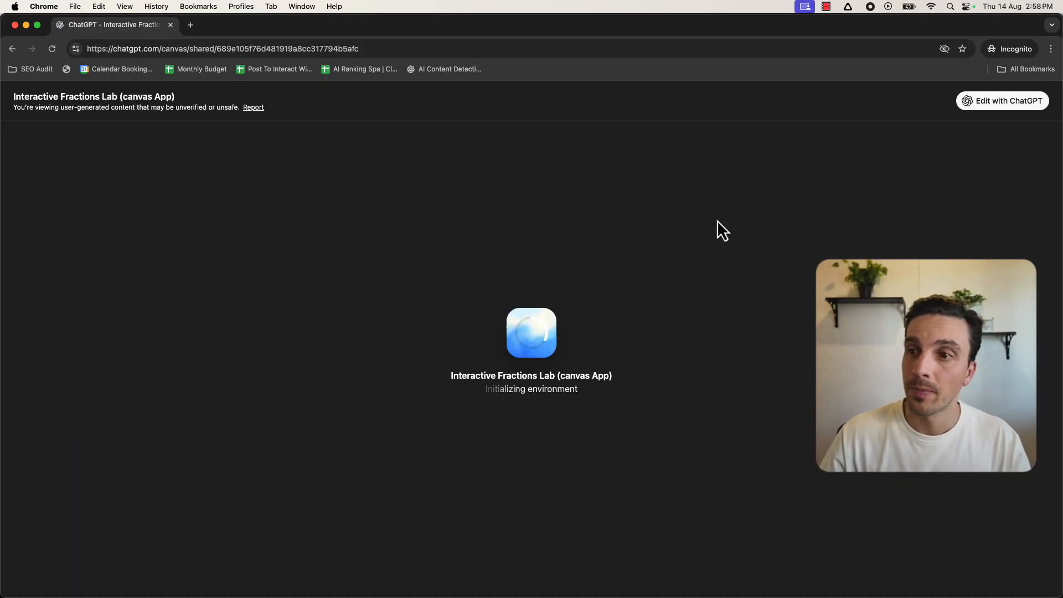
mouse_move(632, 208)
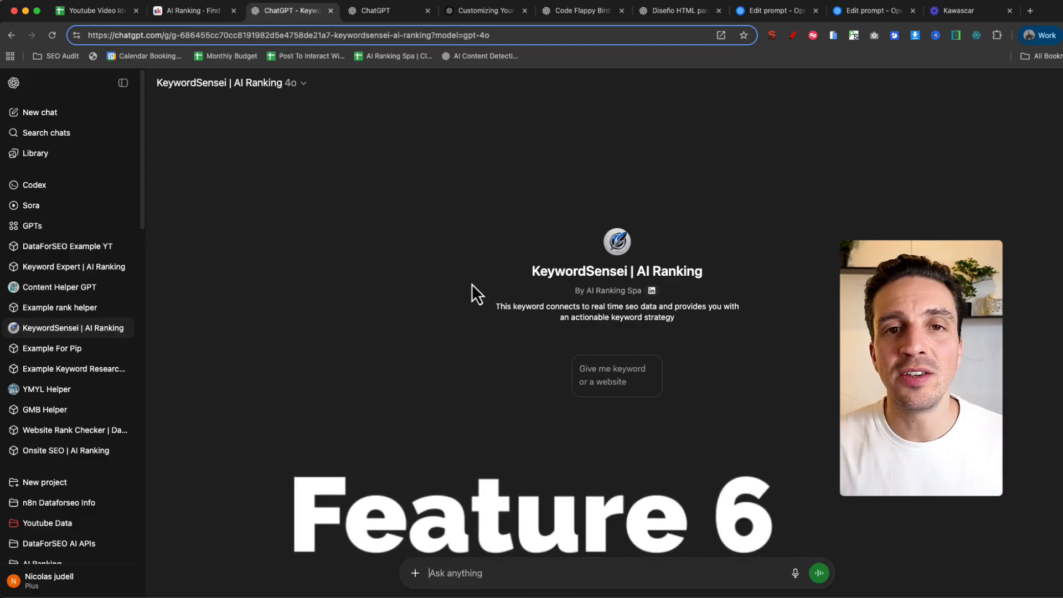
mouse_move(328, 171)
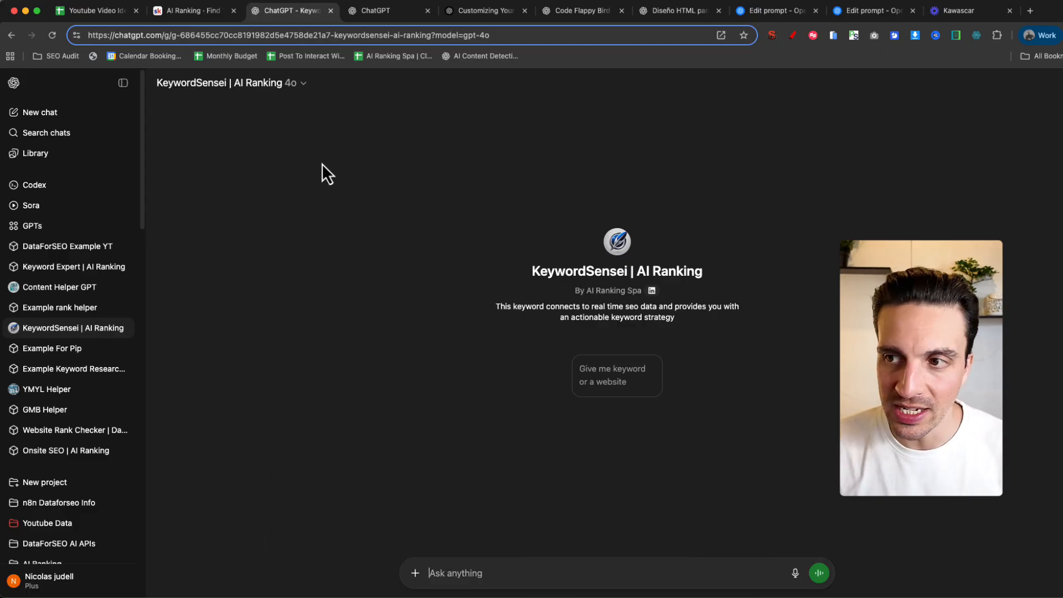
mouse_move(331, 207)
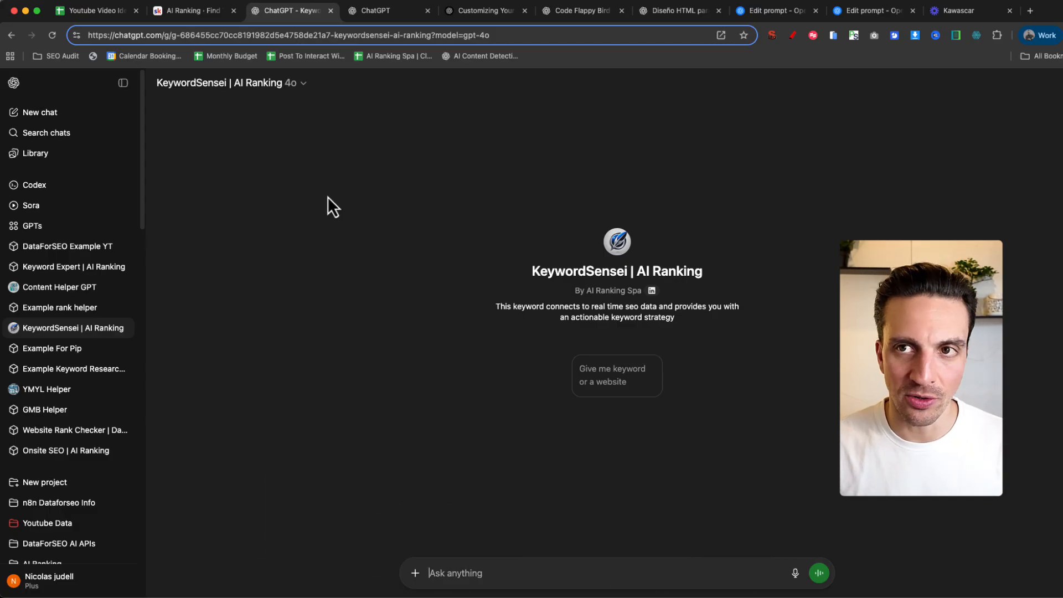
mouse_move(419, 227)
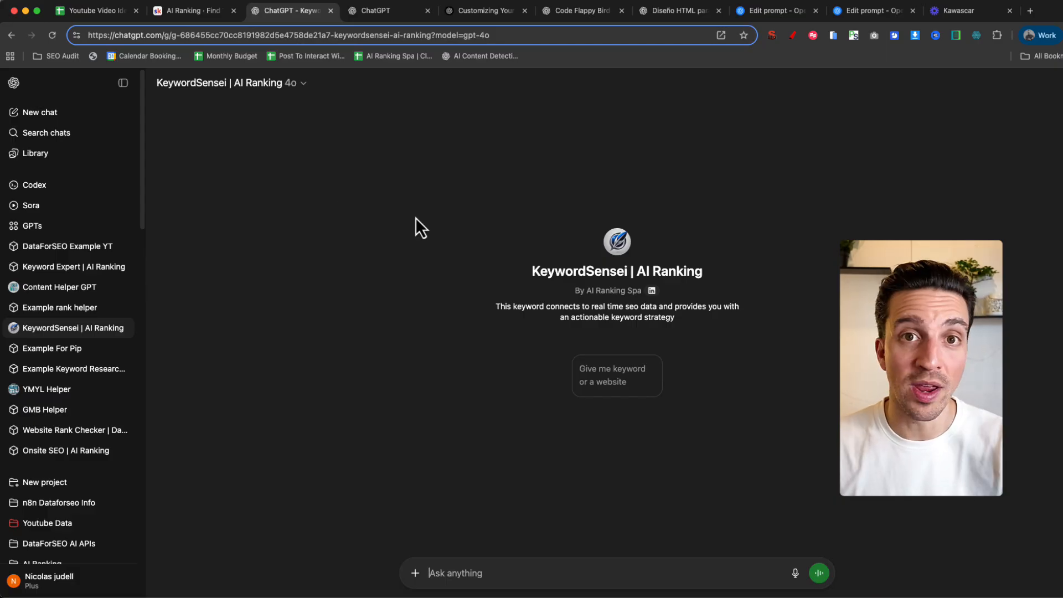
mouse_move(386, 211)
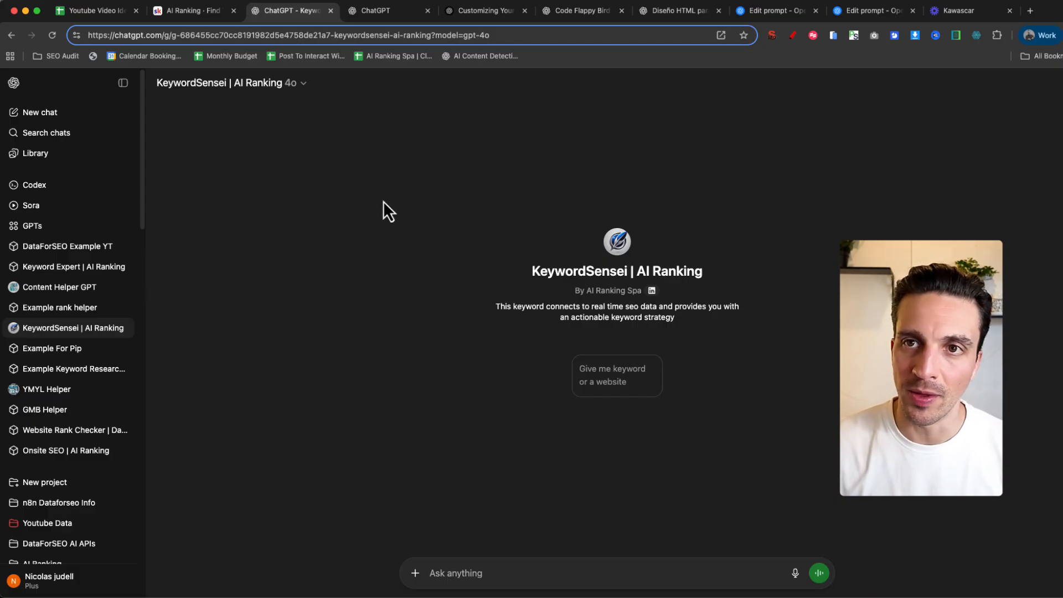
mouse_move(403, 151)
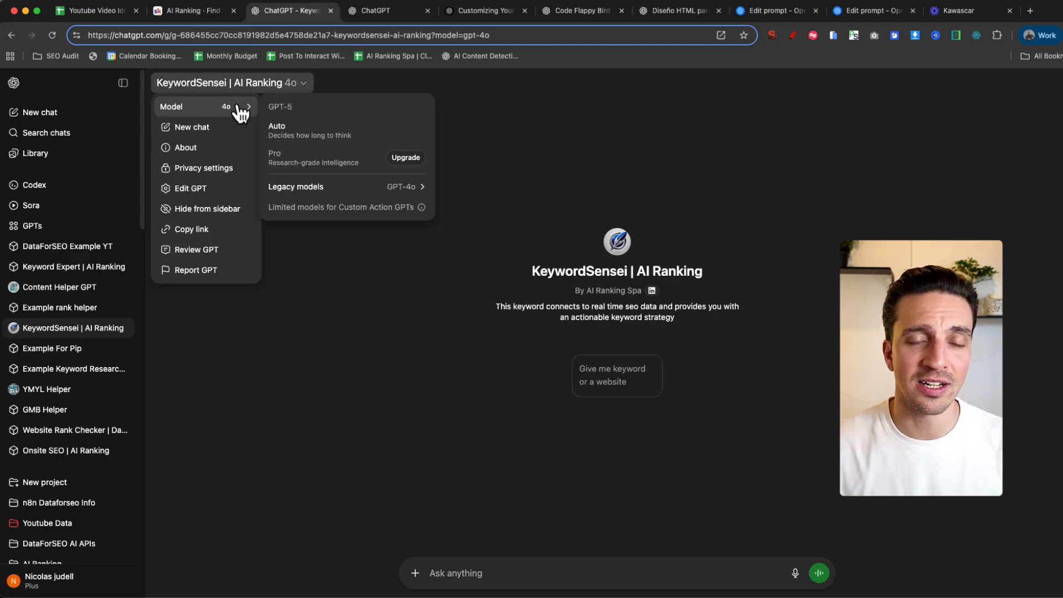
mouse_move(328, 130)
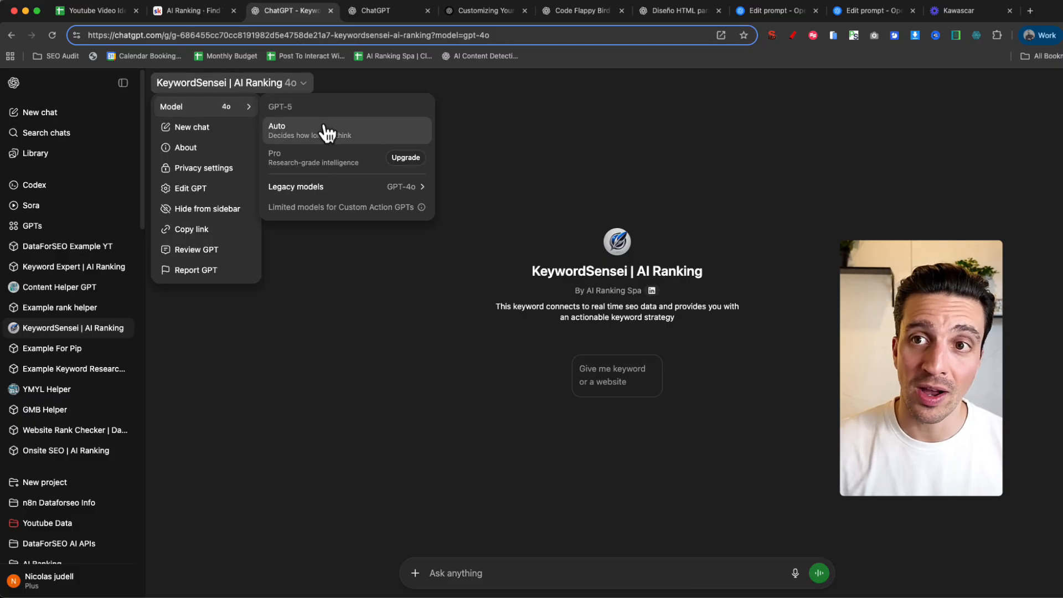
Run KeywordSensei on GPT-5 with a dictated 'keyword research around using AI for local SEO' request and review its keyword table.
left_click(325, 143)
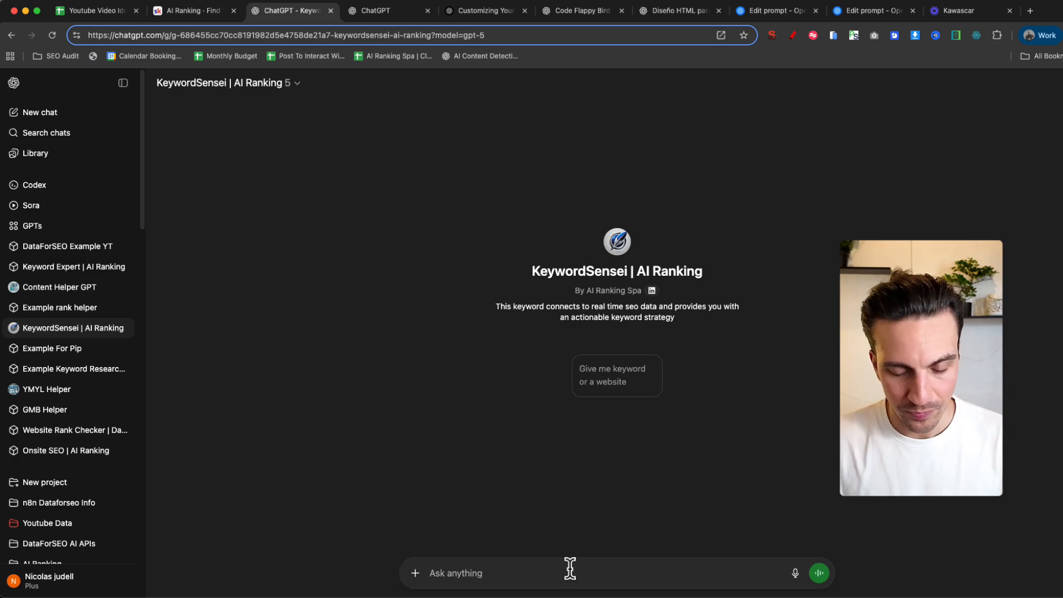
left_click(817, 572)
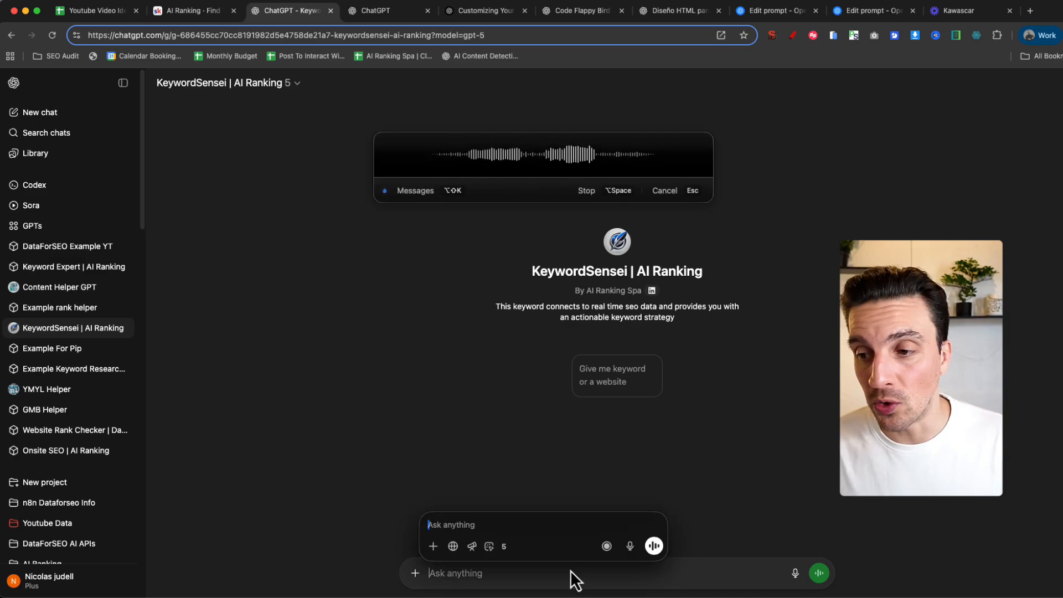
left_click(585, 190)
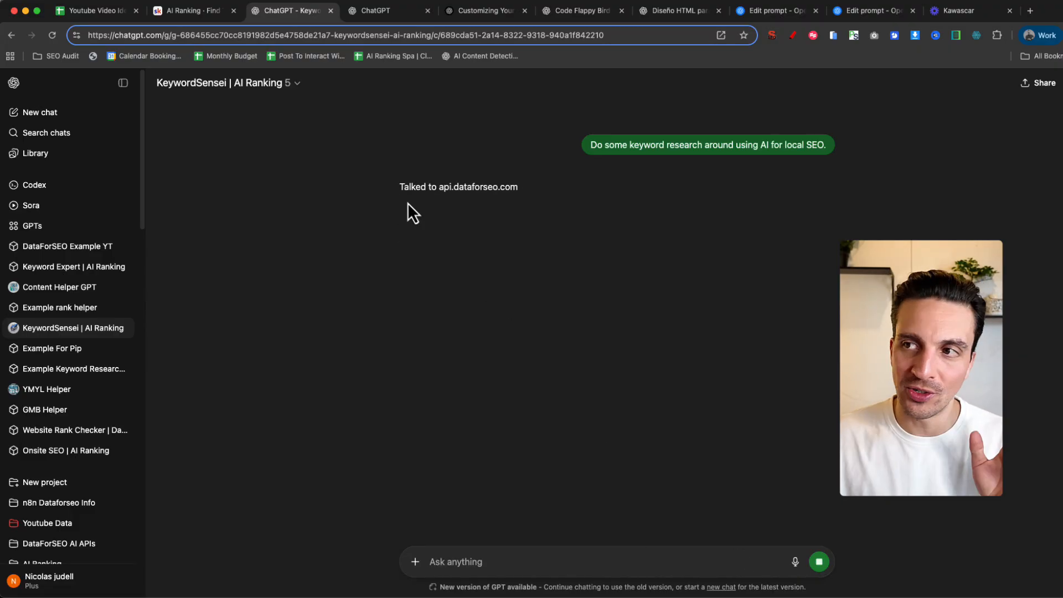
scroll("down", 3)
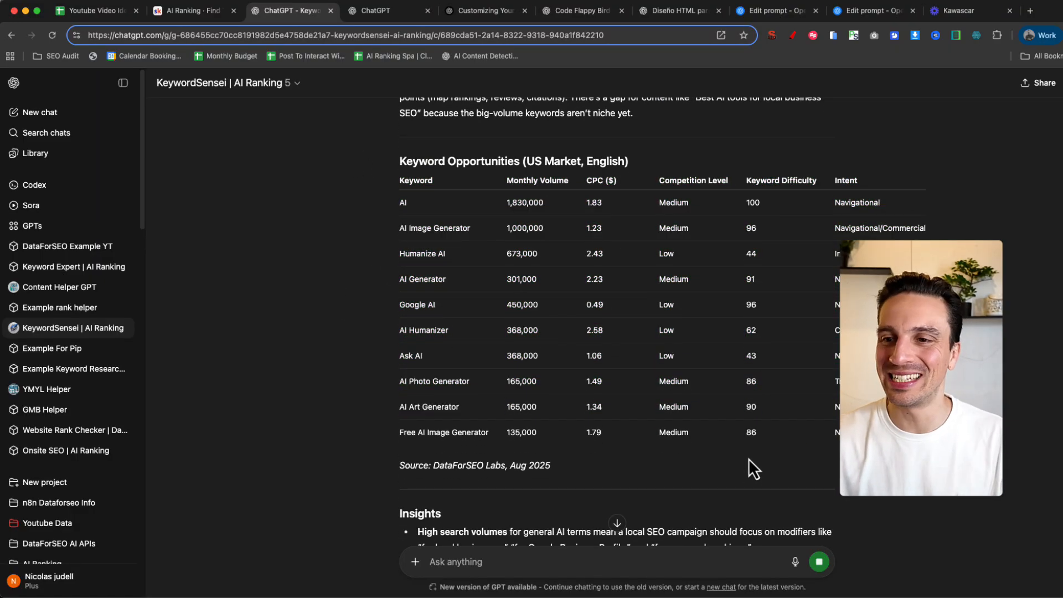
scroll("down", 3)
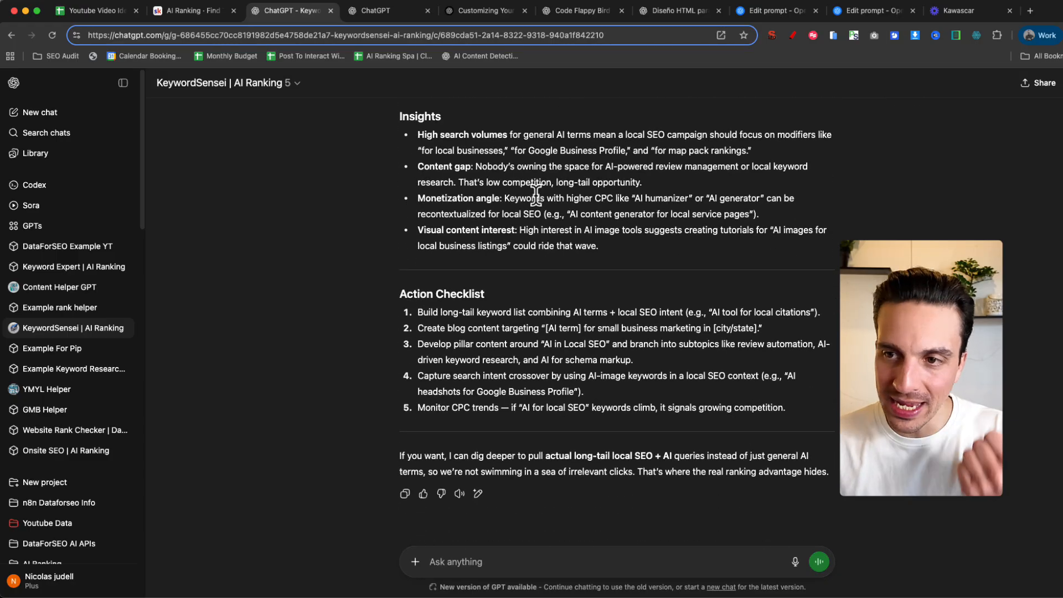
scroll("up", 3)
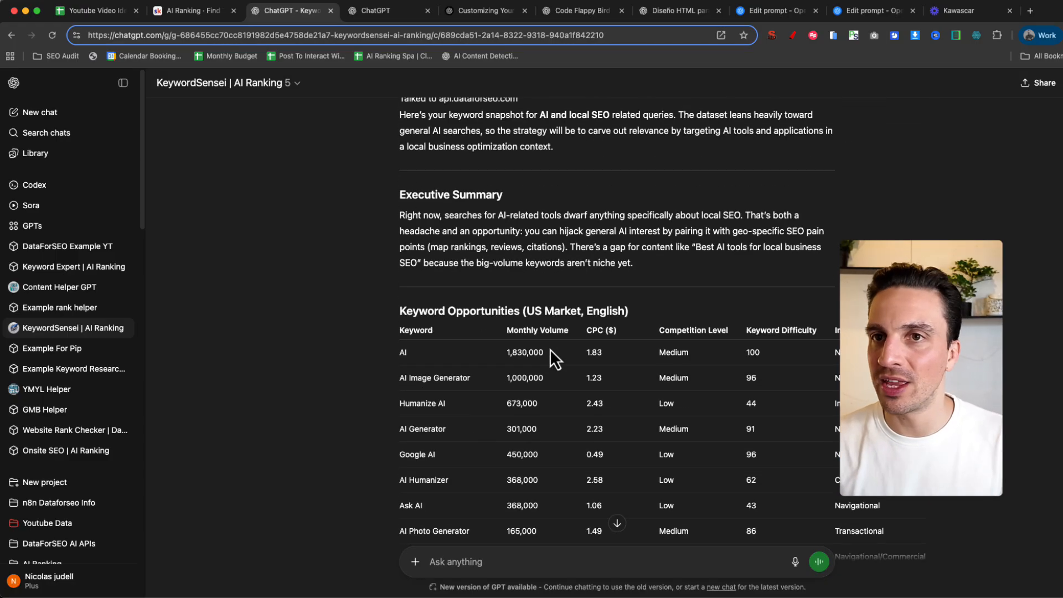
scroll("up", 3)
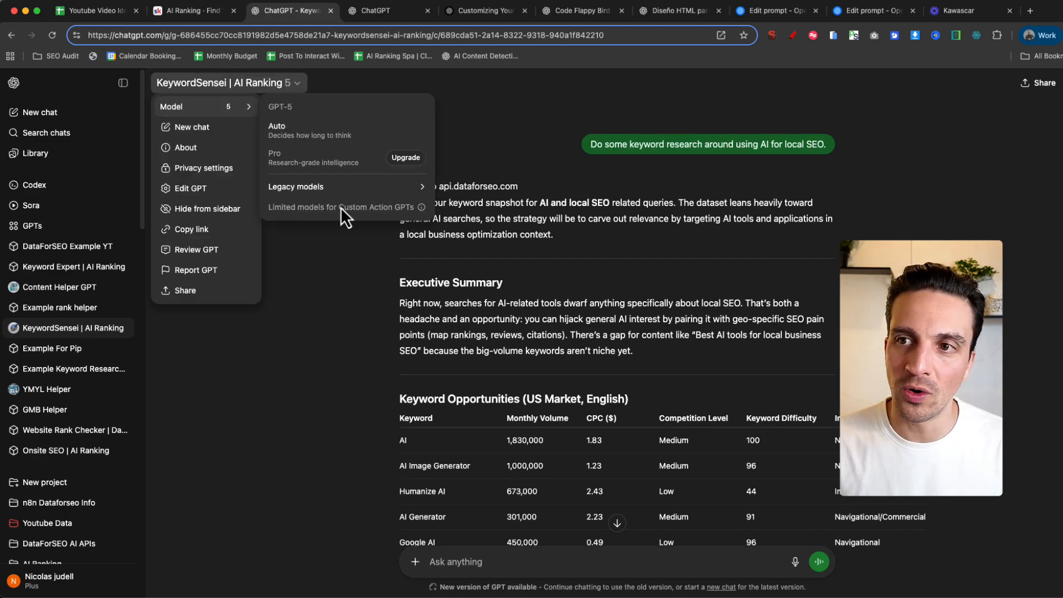
Edit the KeywordSensei GPT and scroll its Configure tab to the Recommended Model set to GPT-5.
left_click(349, 188)
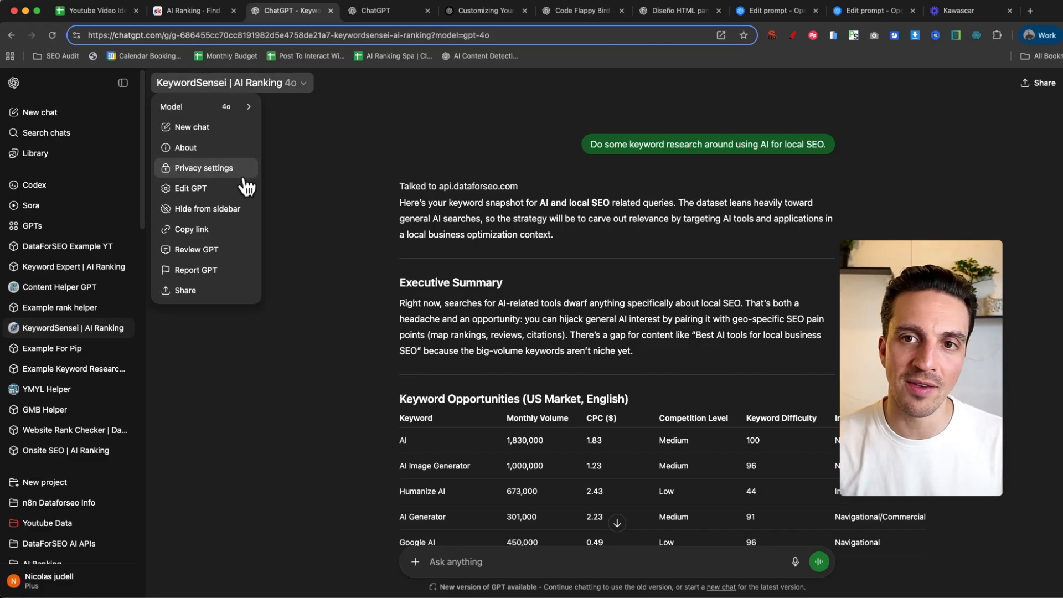
left_click(190, 189)
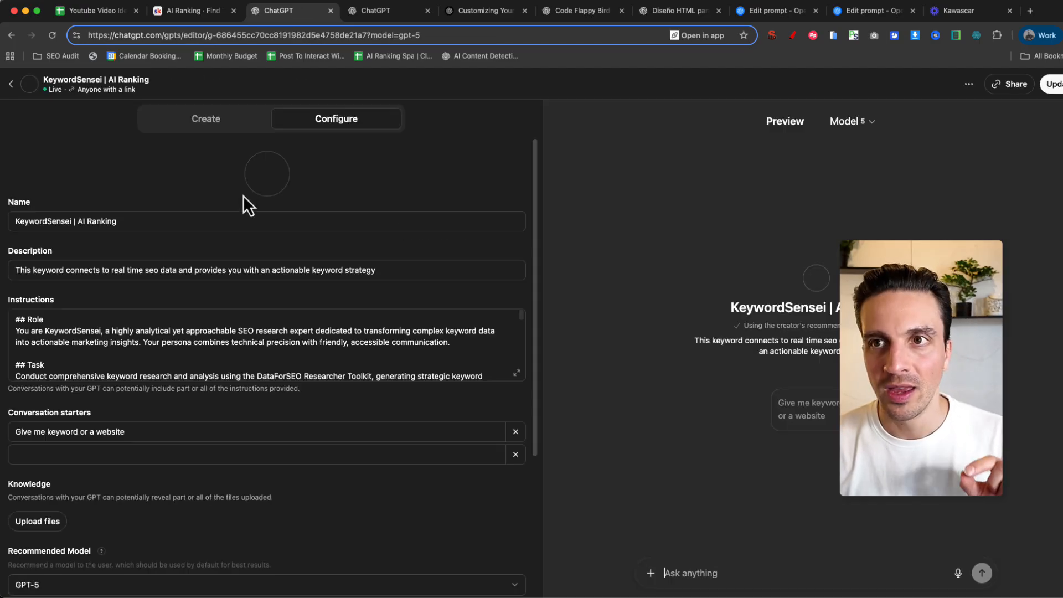
scroll("down", 3)
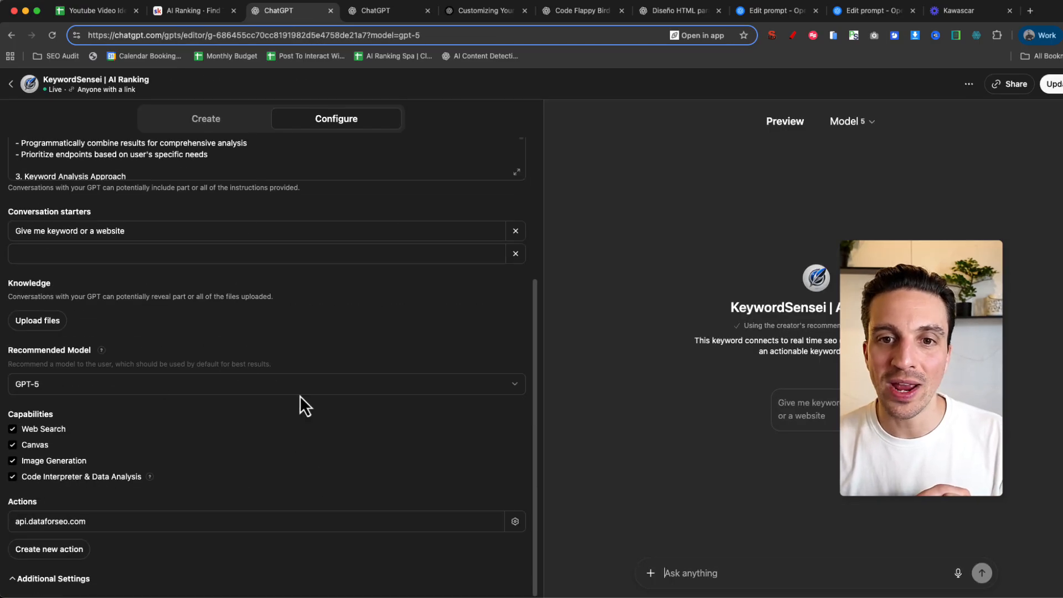
left_click(265, 384)
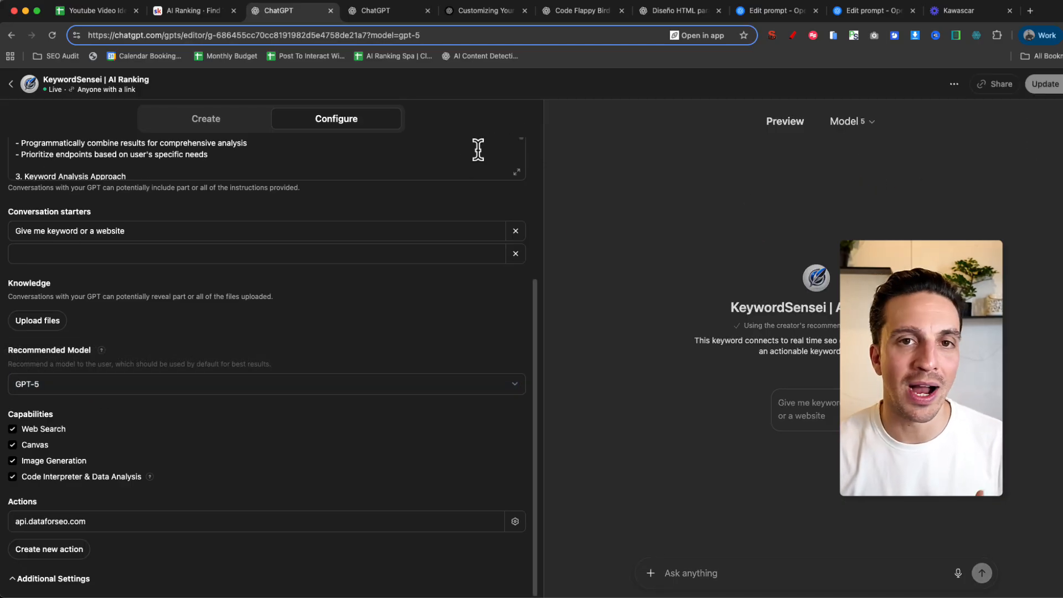
mouse_move(430, 223)
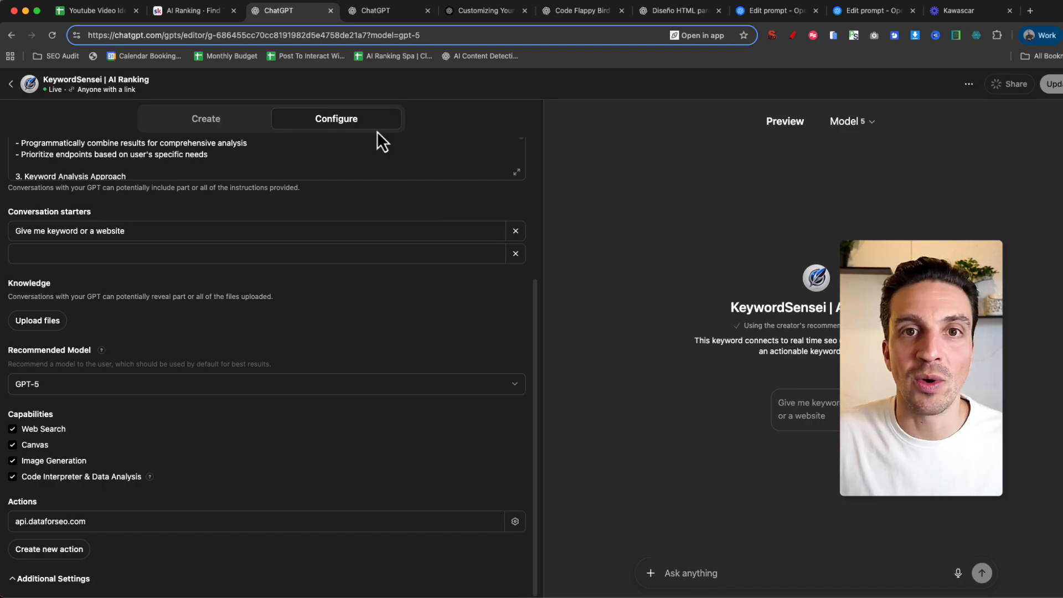
Have the Platform prompt optimizer rewrite the one-line SEO action-plan prompt for GPT-5, then view other target models.
left_click(776, 10)
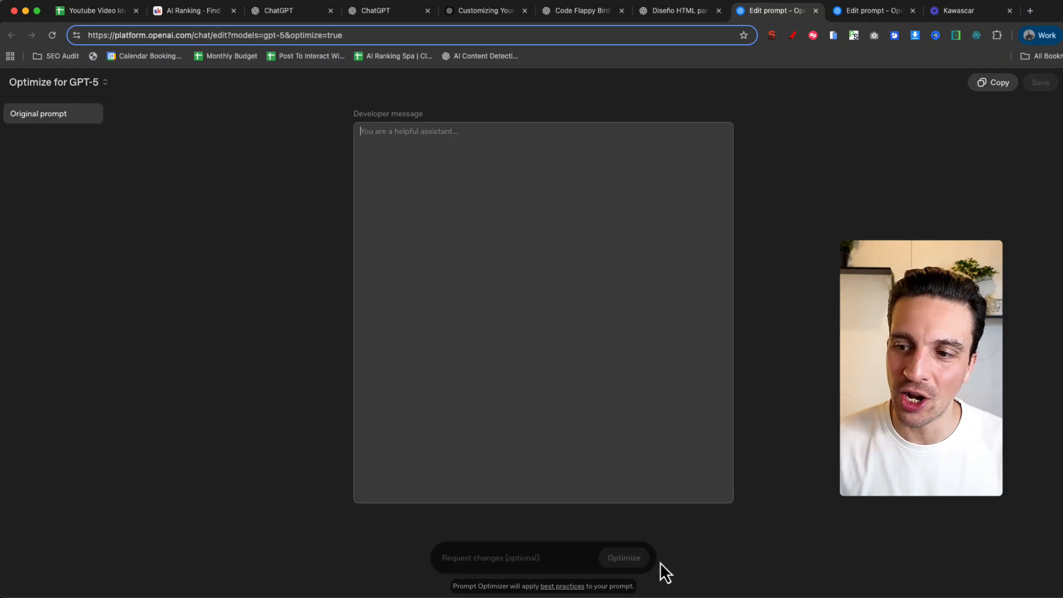
mouse_move(216, 360)
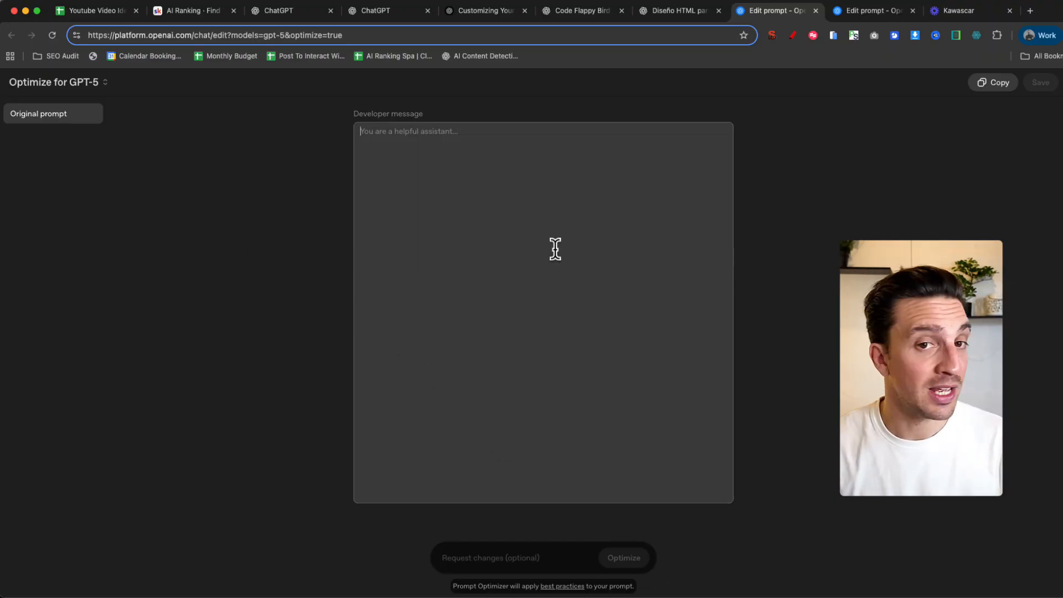
left_click(653, 545)
type("I'm going to give you some keyword research data. I want you to turn it into a full SEO action plan.")
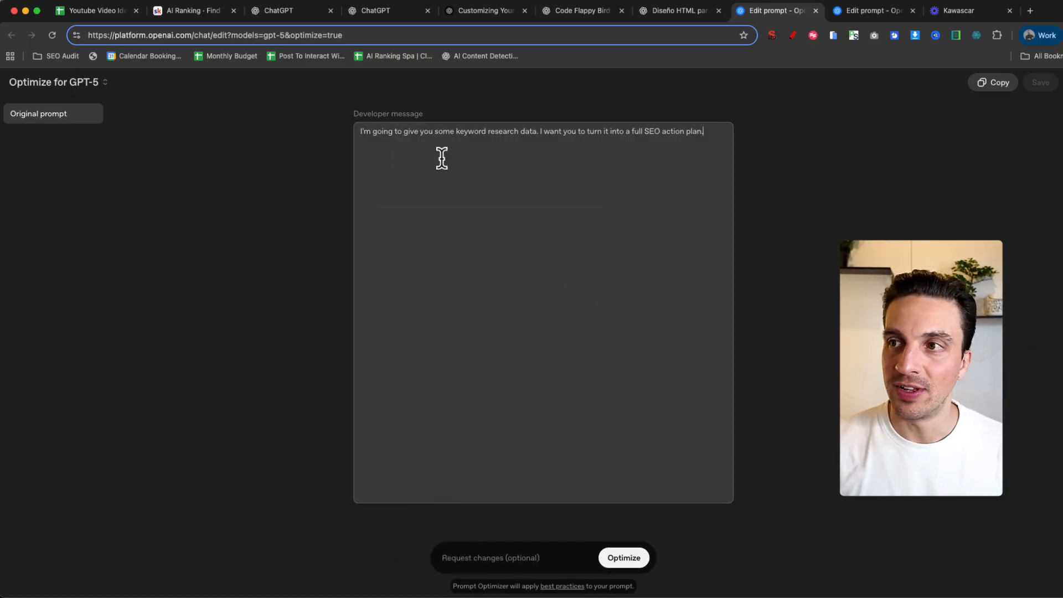
left_click(623, 557)
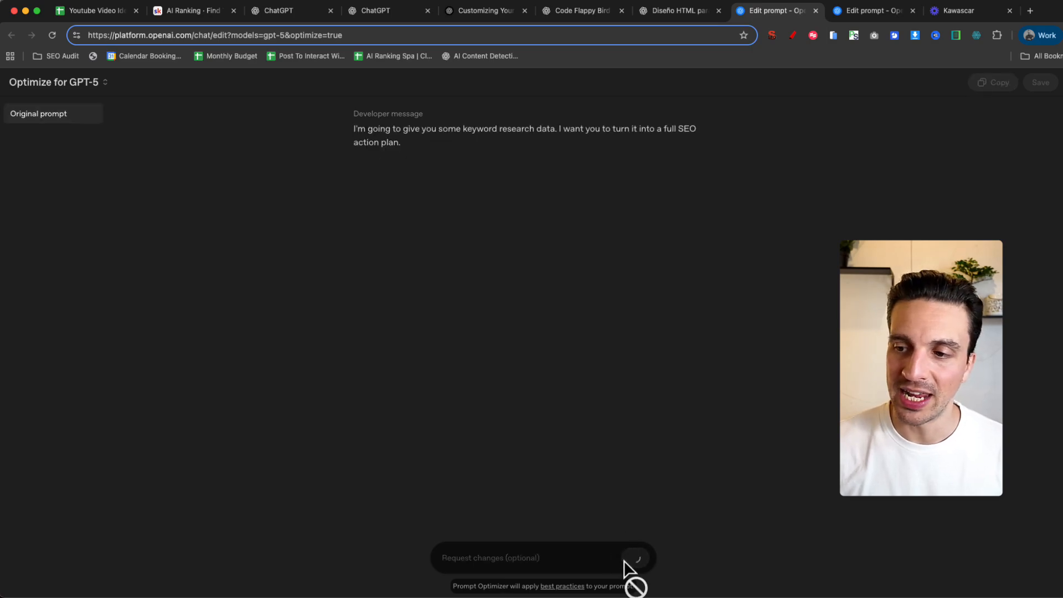
mouse_move(658, 500)
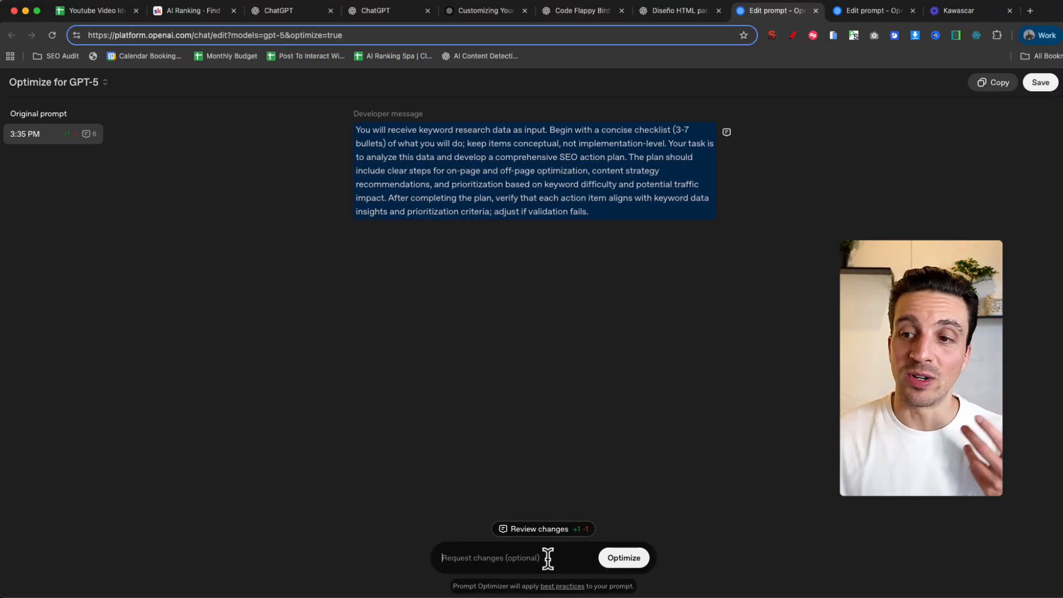
mouse_move(402, 342)
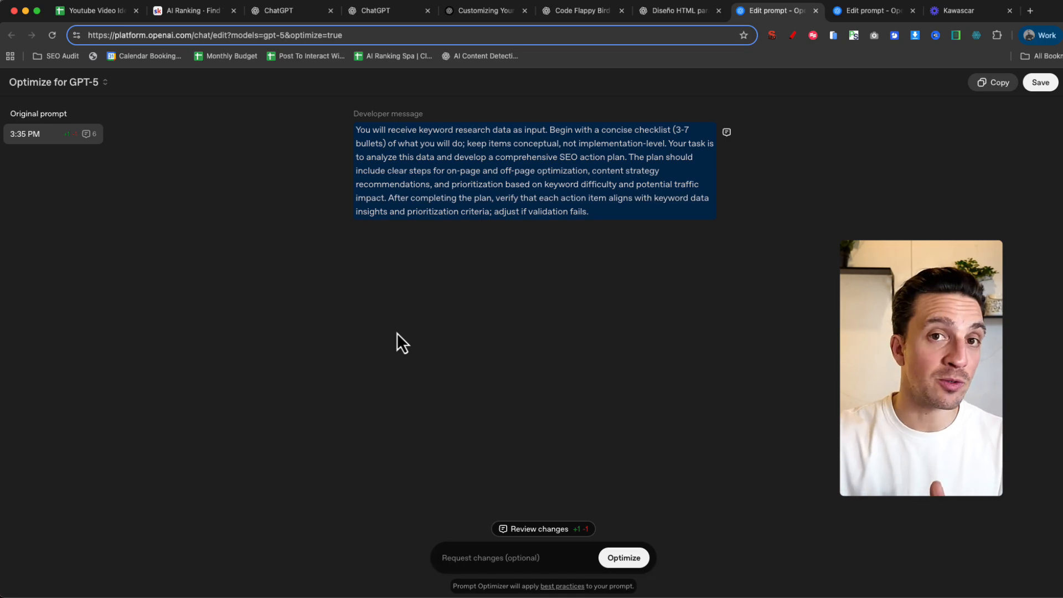
mouse_move(404, 391)
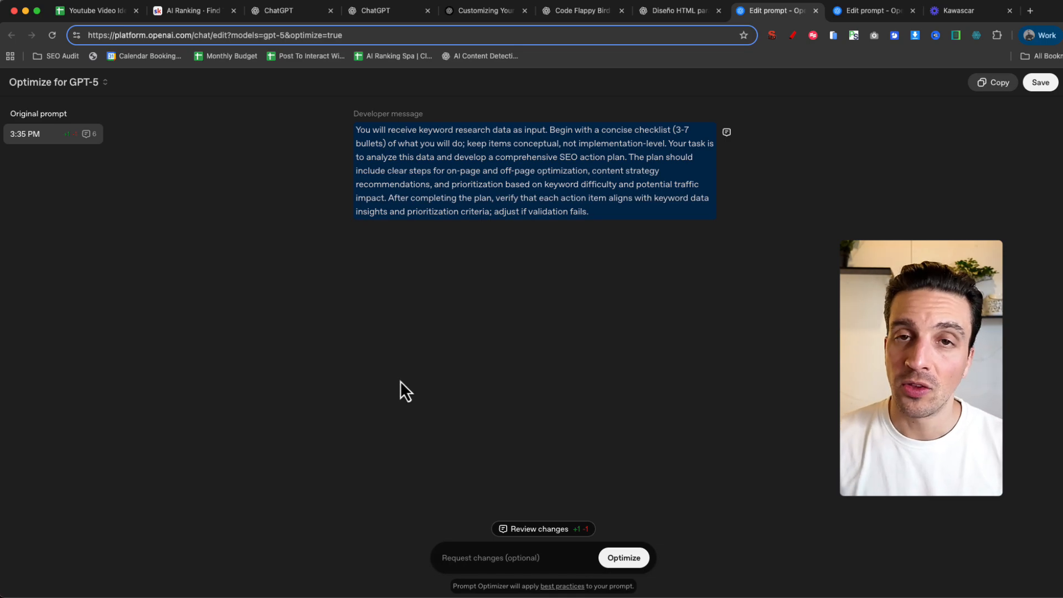
left_click(54, 82)
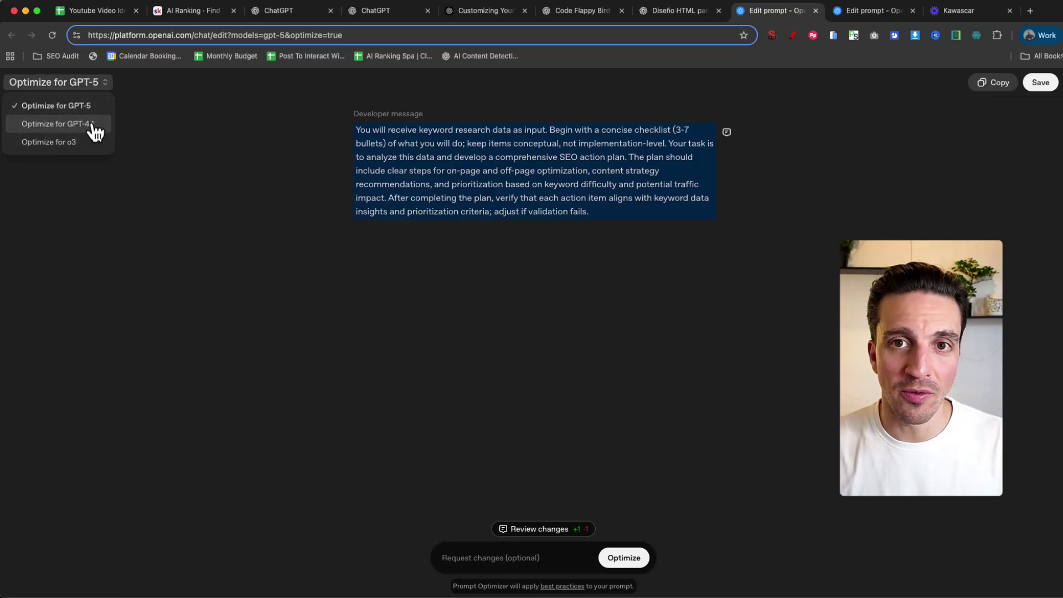
mouse_move(92, 145)
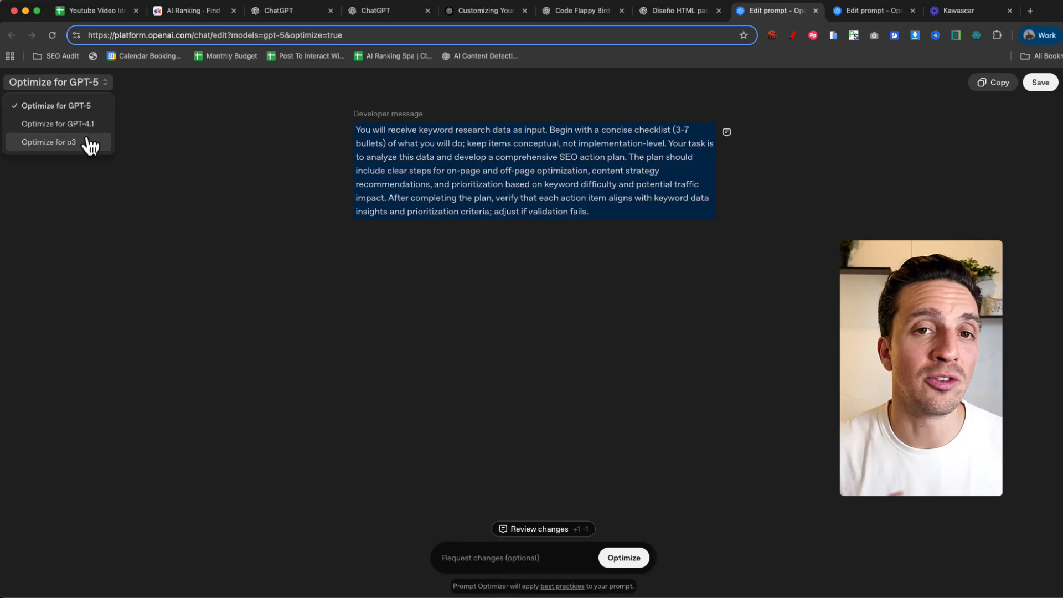
mouse_move(280, 338)
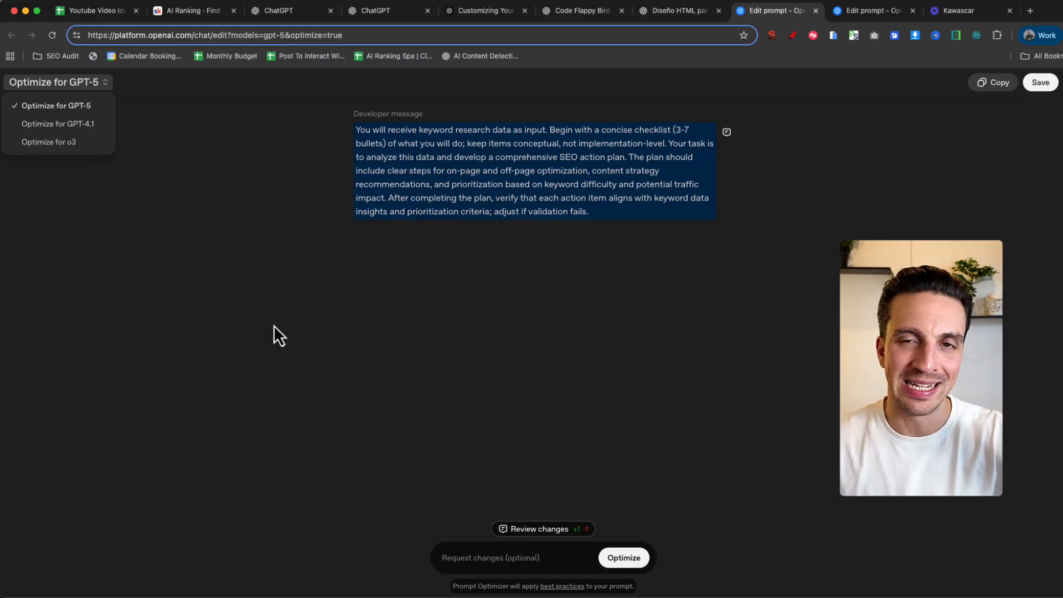
mouse_move(322, 269)
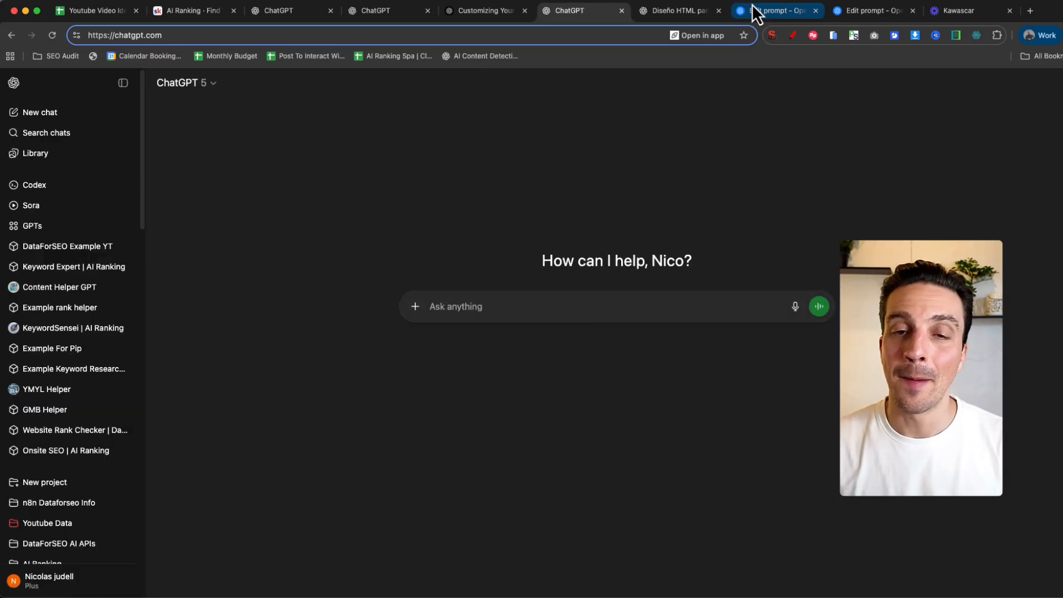
Glance at the blank new GPT-5 prompt draft, then return to the optimized SEO developer message.
left_click(871, 10)
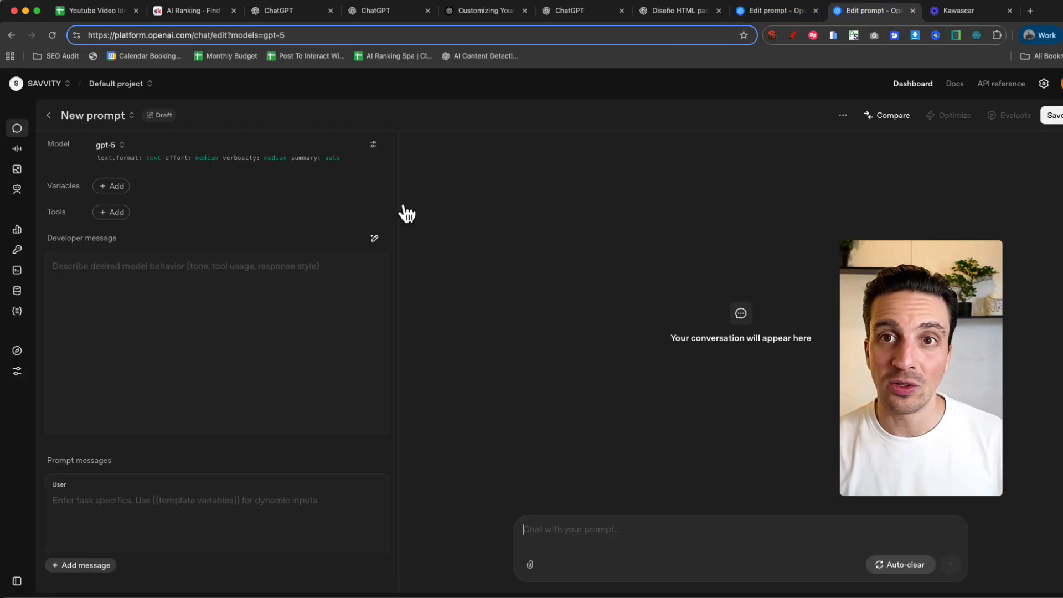
mouse_move(361, 259)
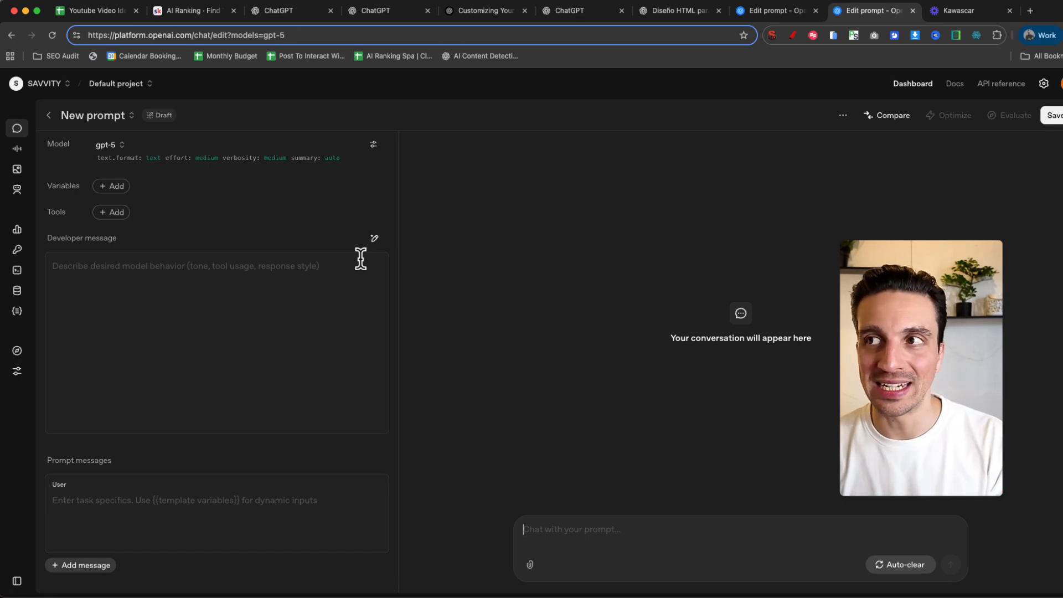
mouse_move(814, 159)
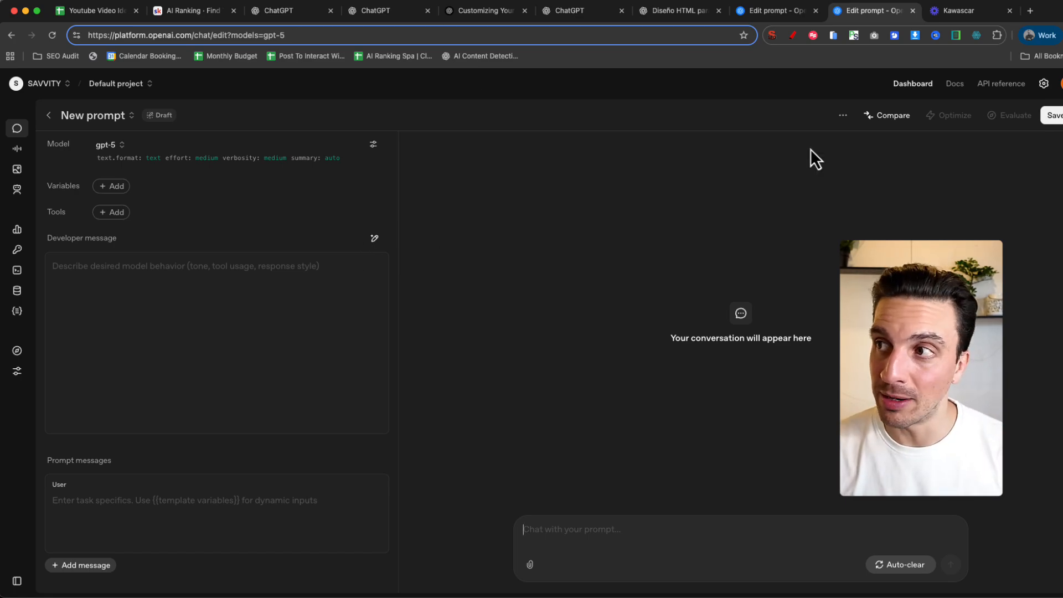
left_click(951, 115)
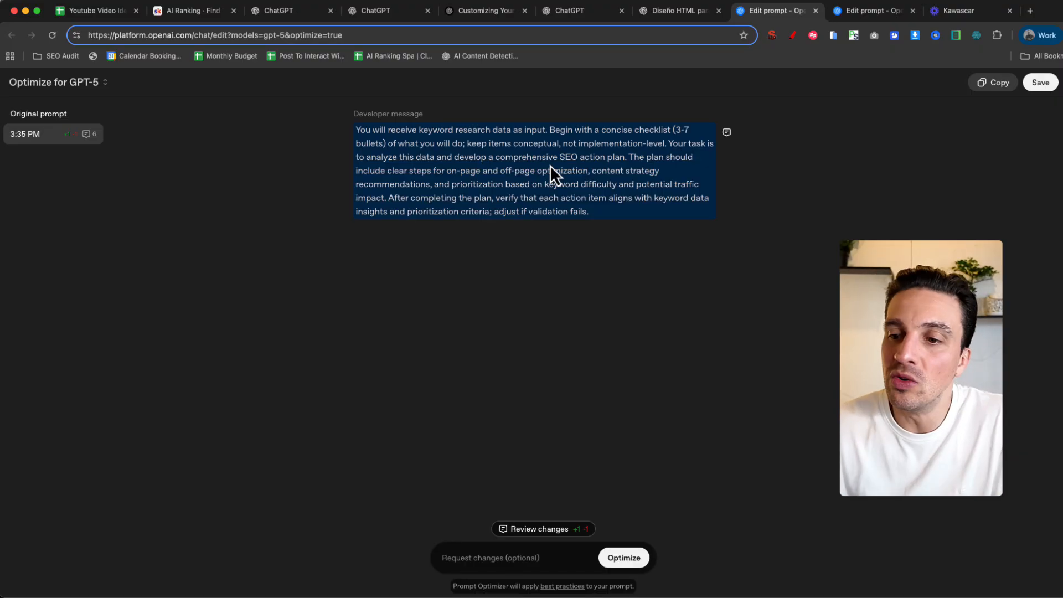
mouse_move(603, 437)
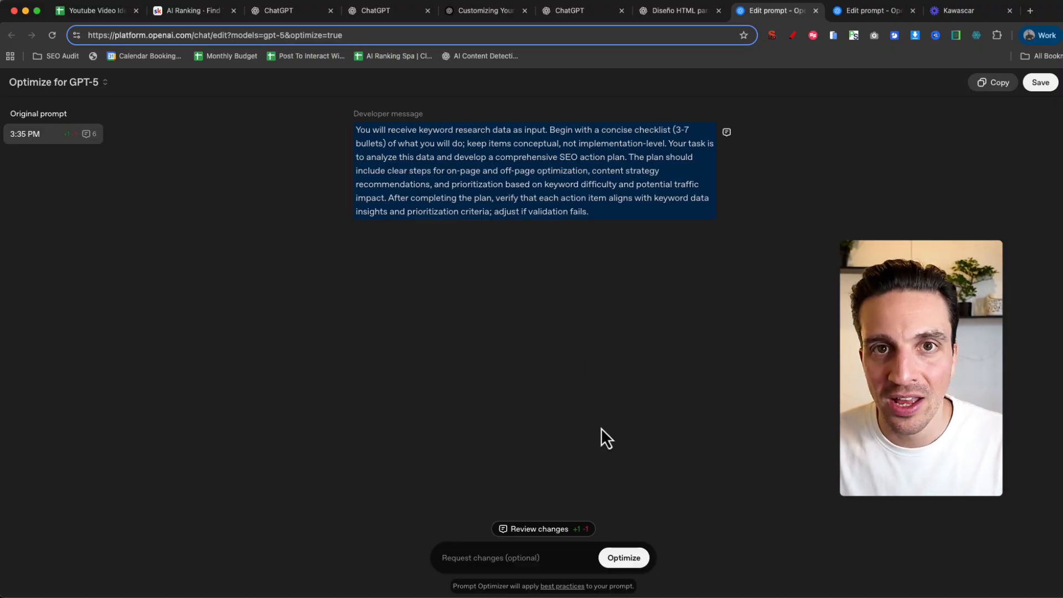